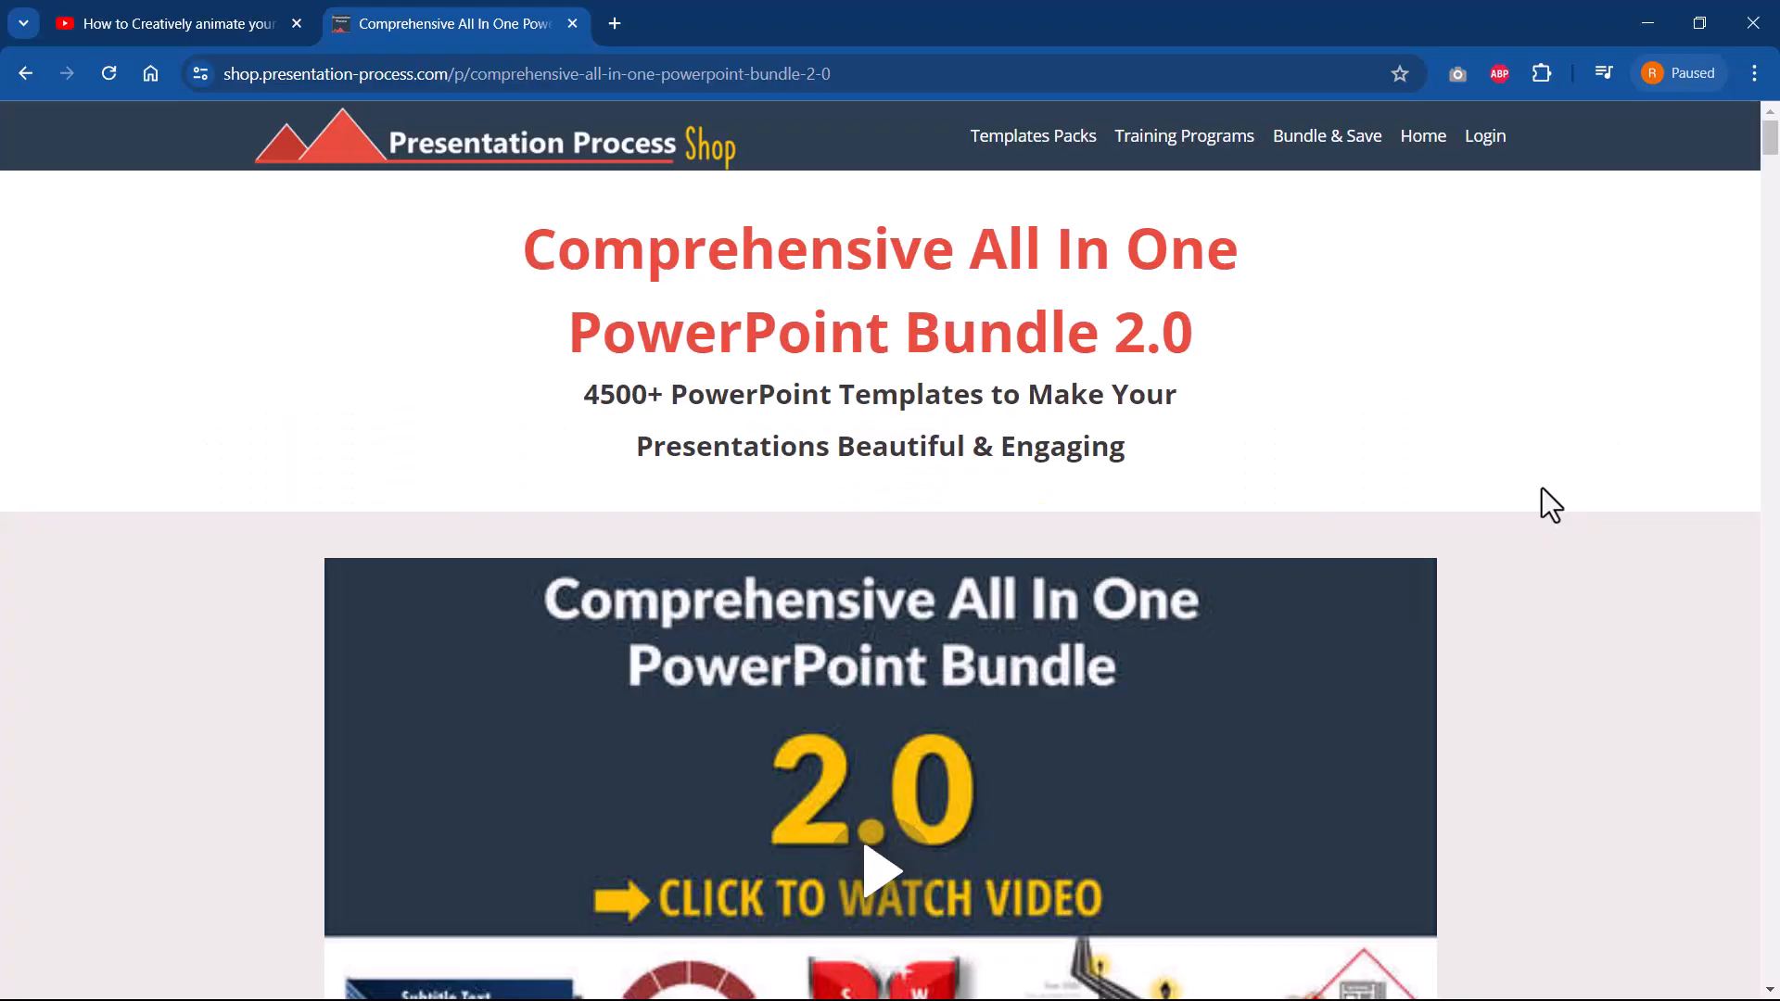
pyautogui.moveTo(897, 312)
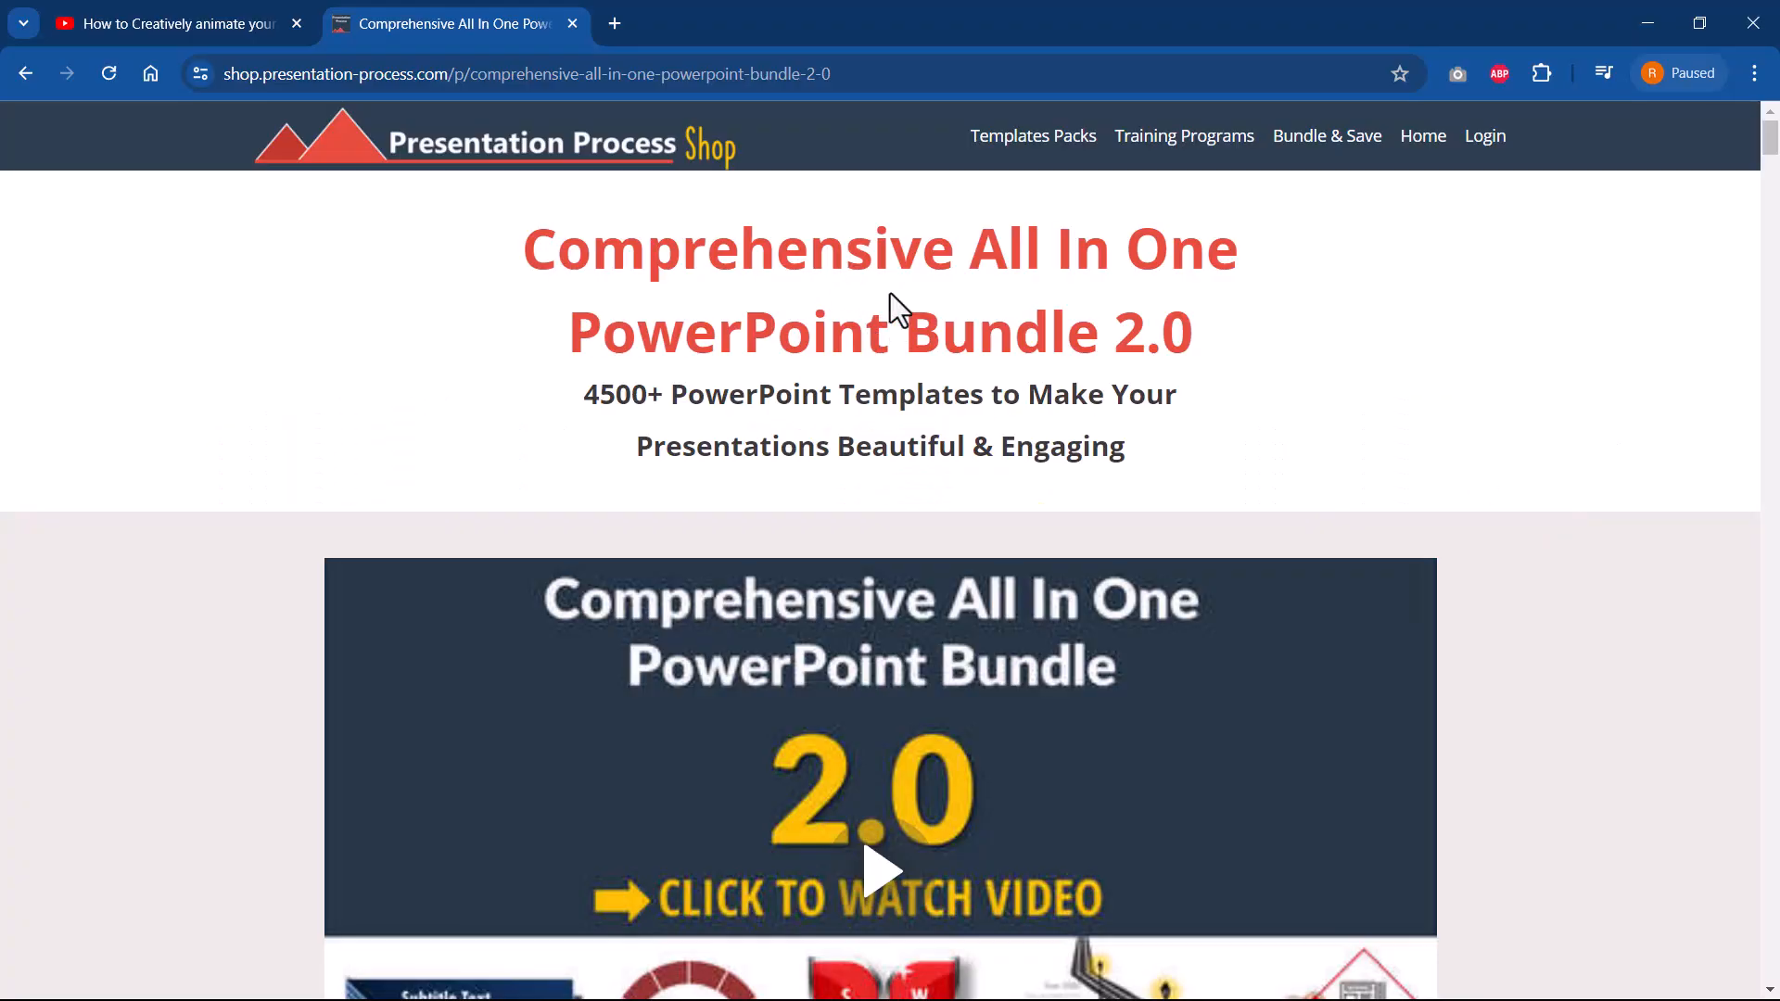
pyautogui.moveTo(1314, 474)
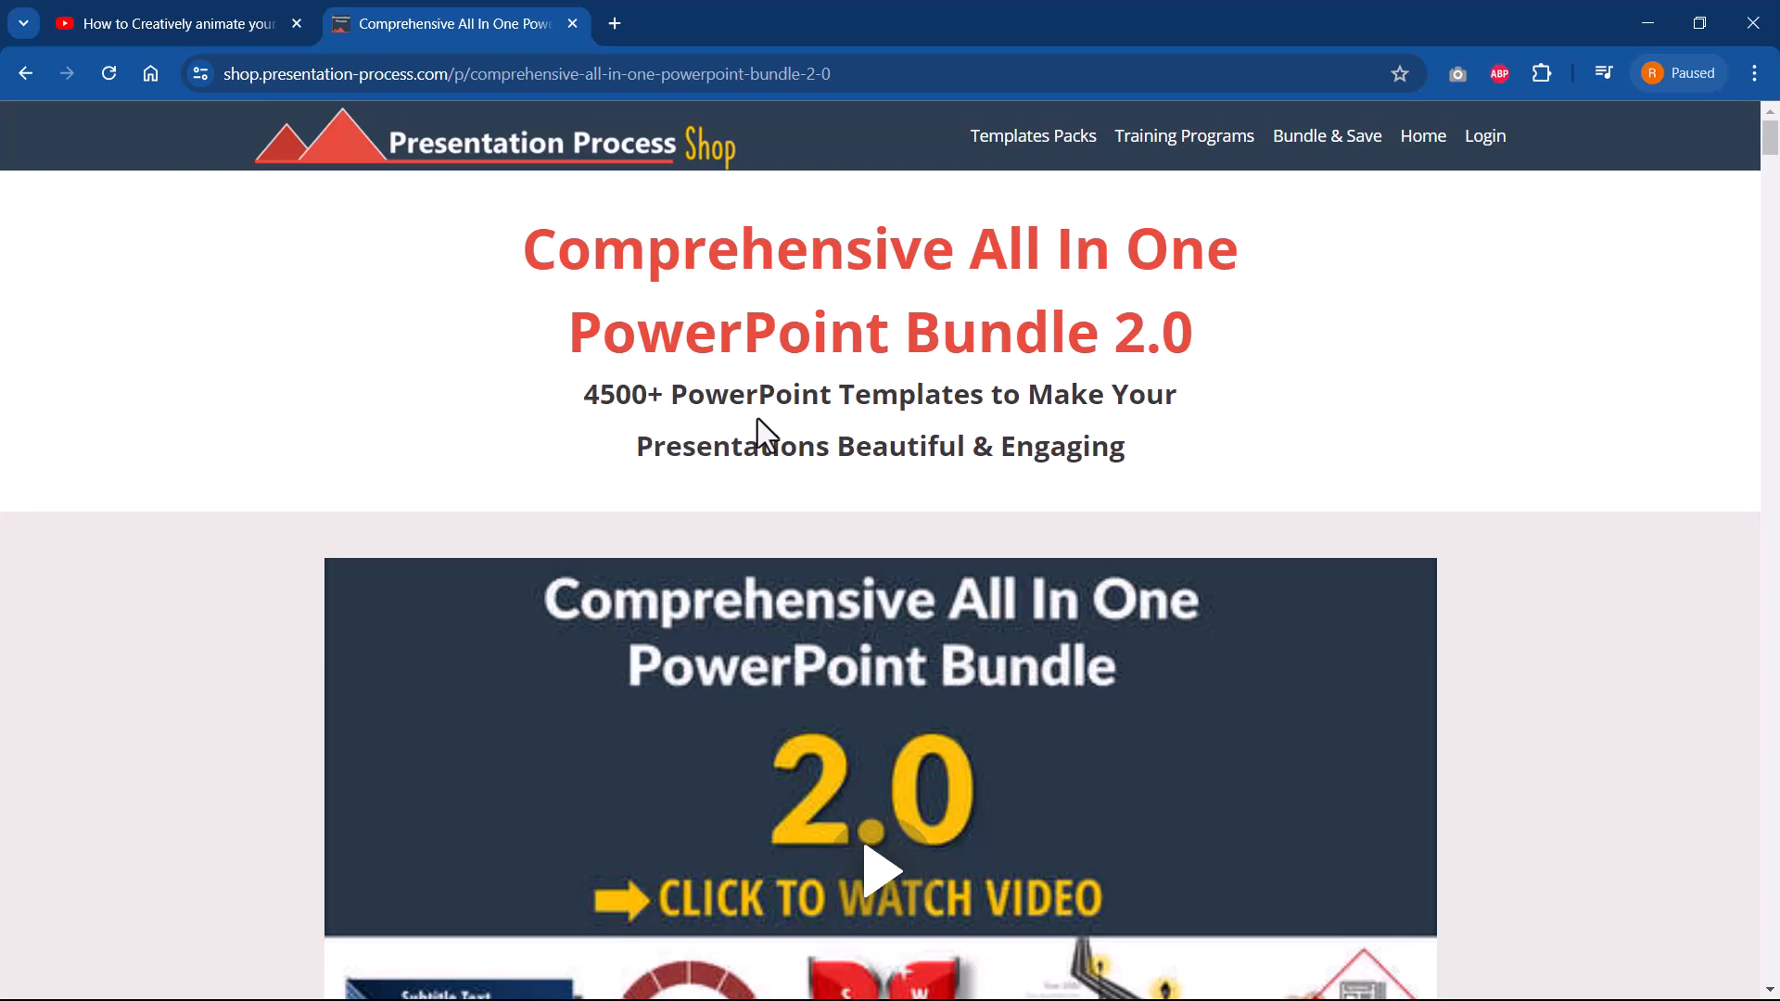
pyautogui.moveTo(1366, 457)
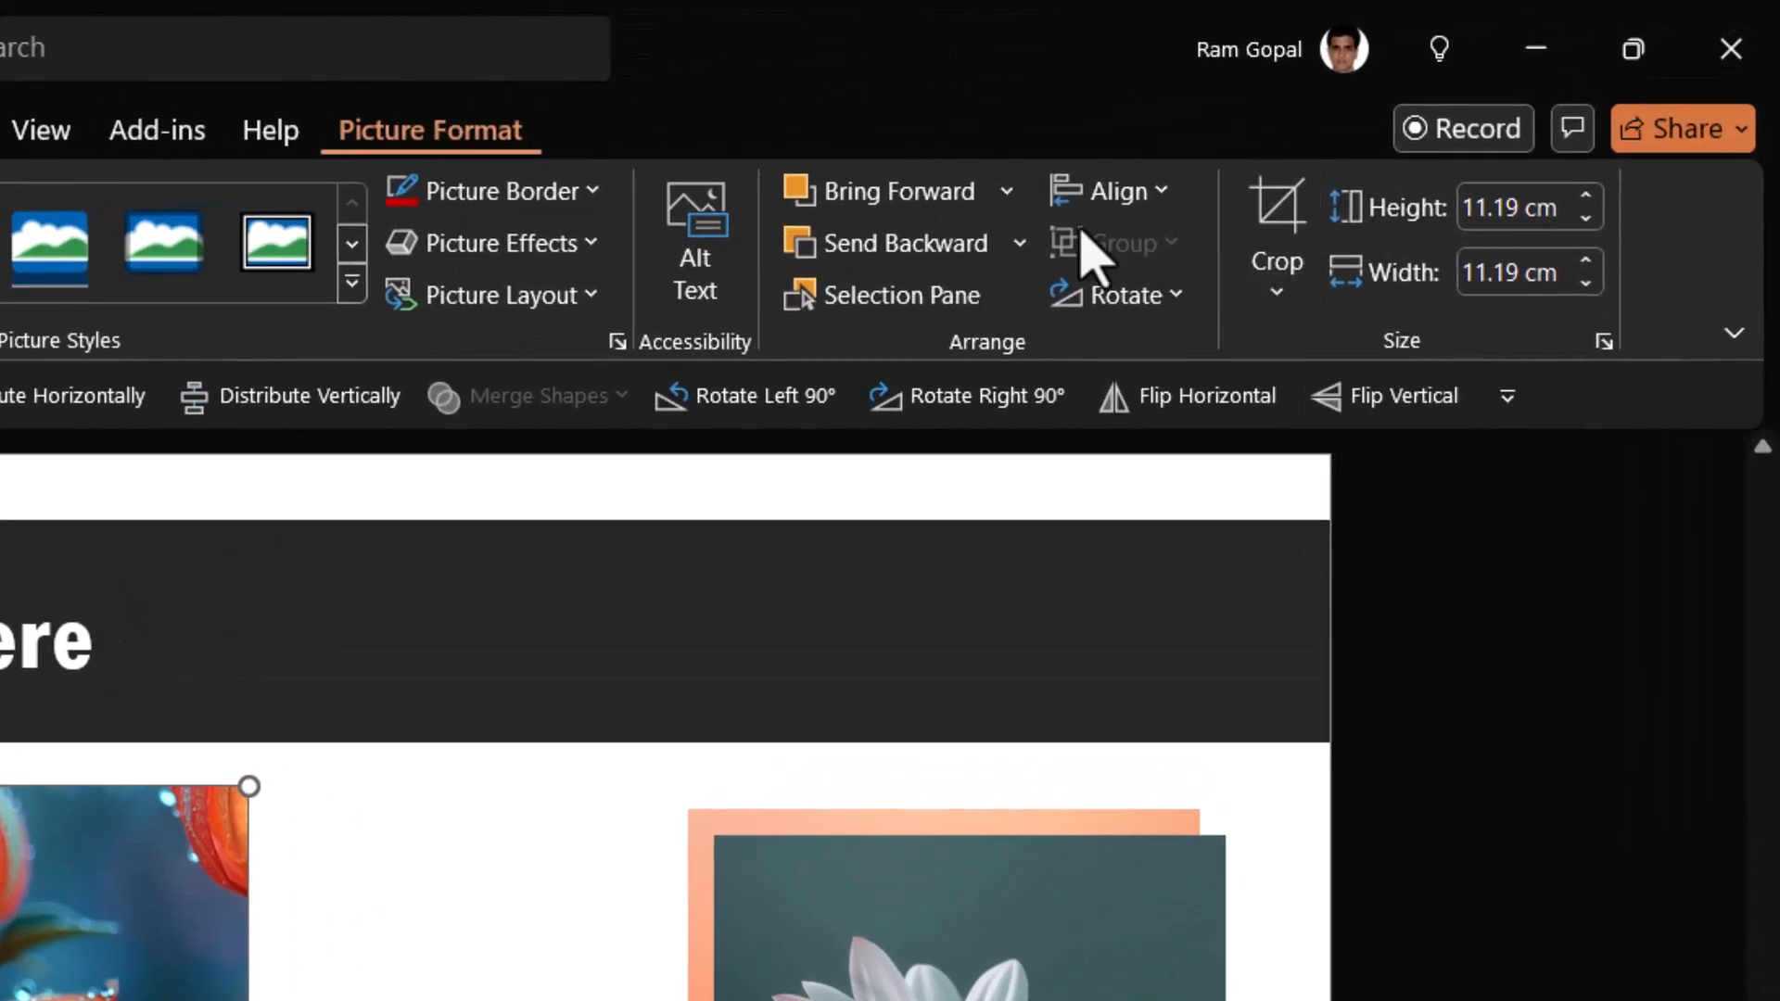
# - Crop the orange flower photo to an oval and drag a corner to shrink it
pyautogui.click(1275, 244)
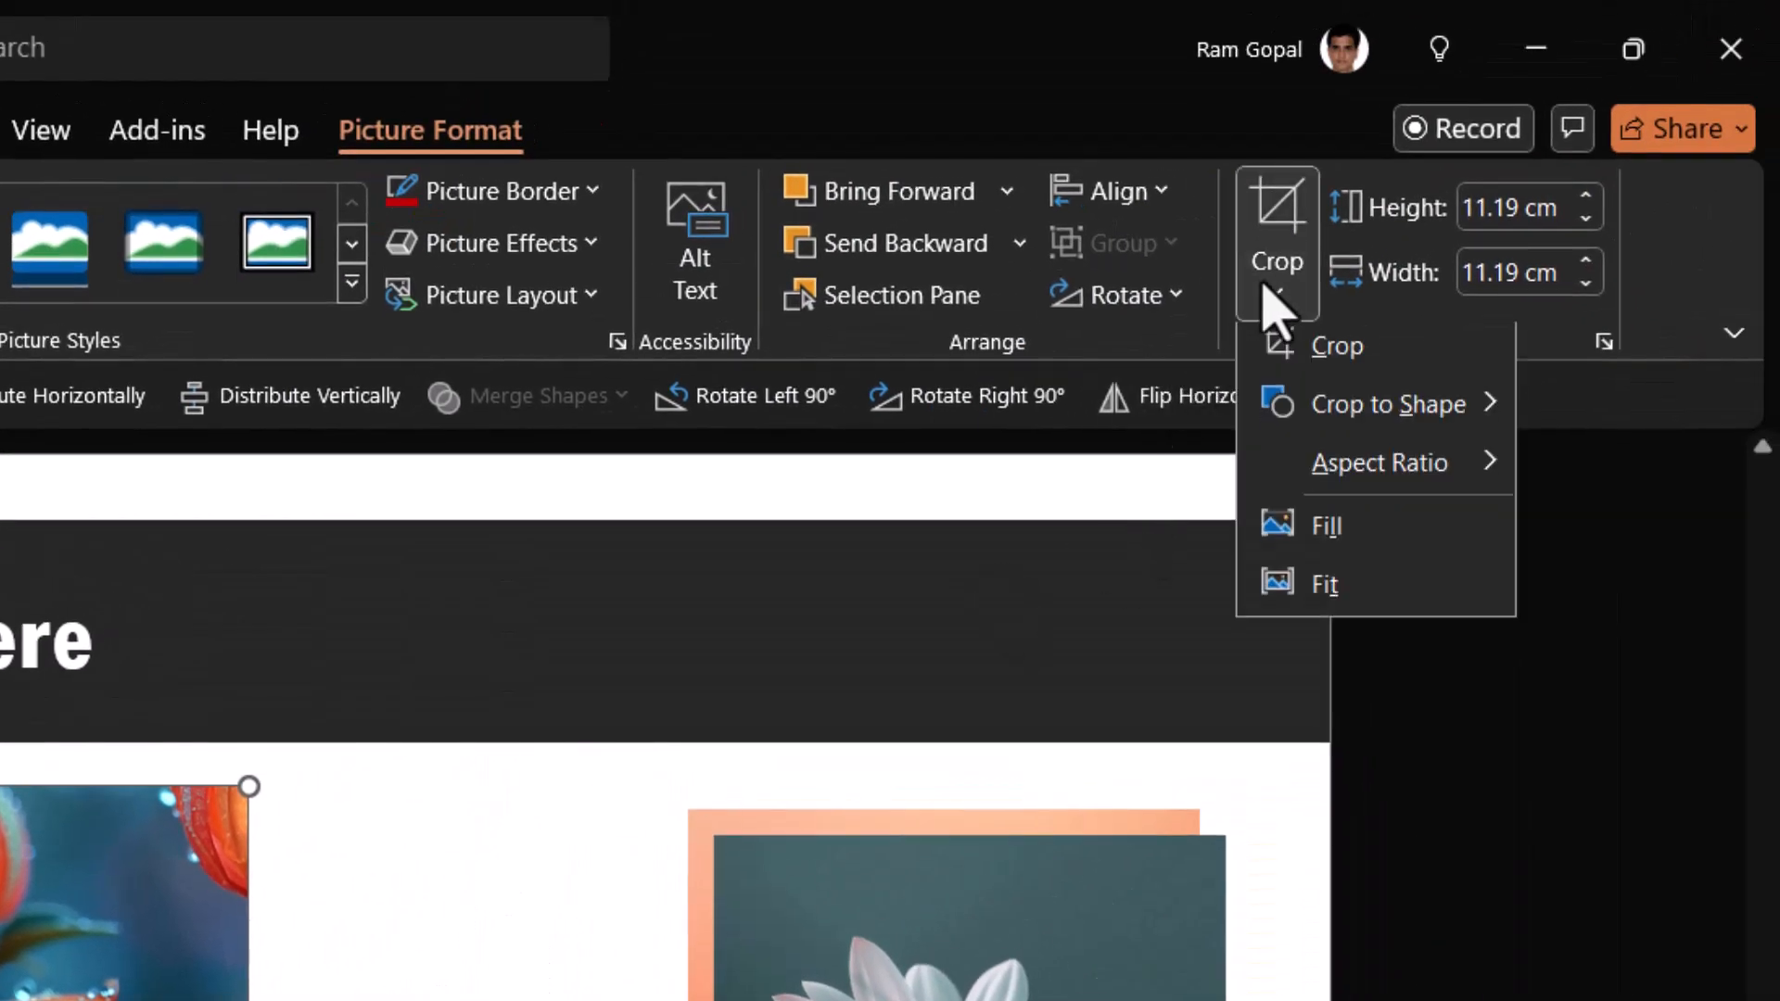
pyautogui.click(1385, 411)
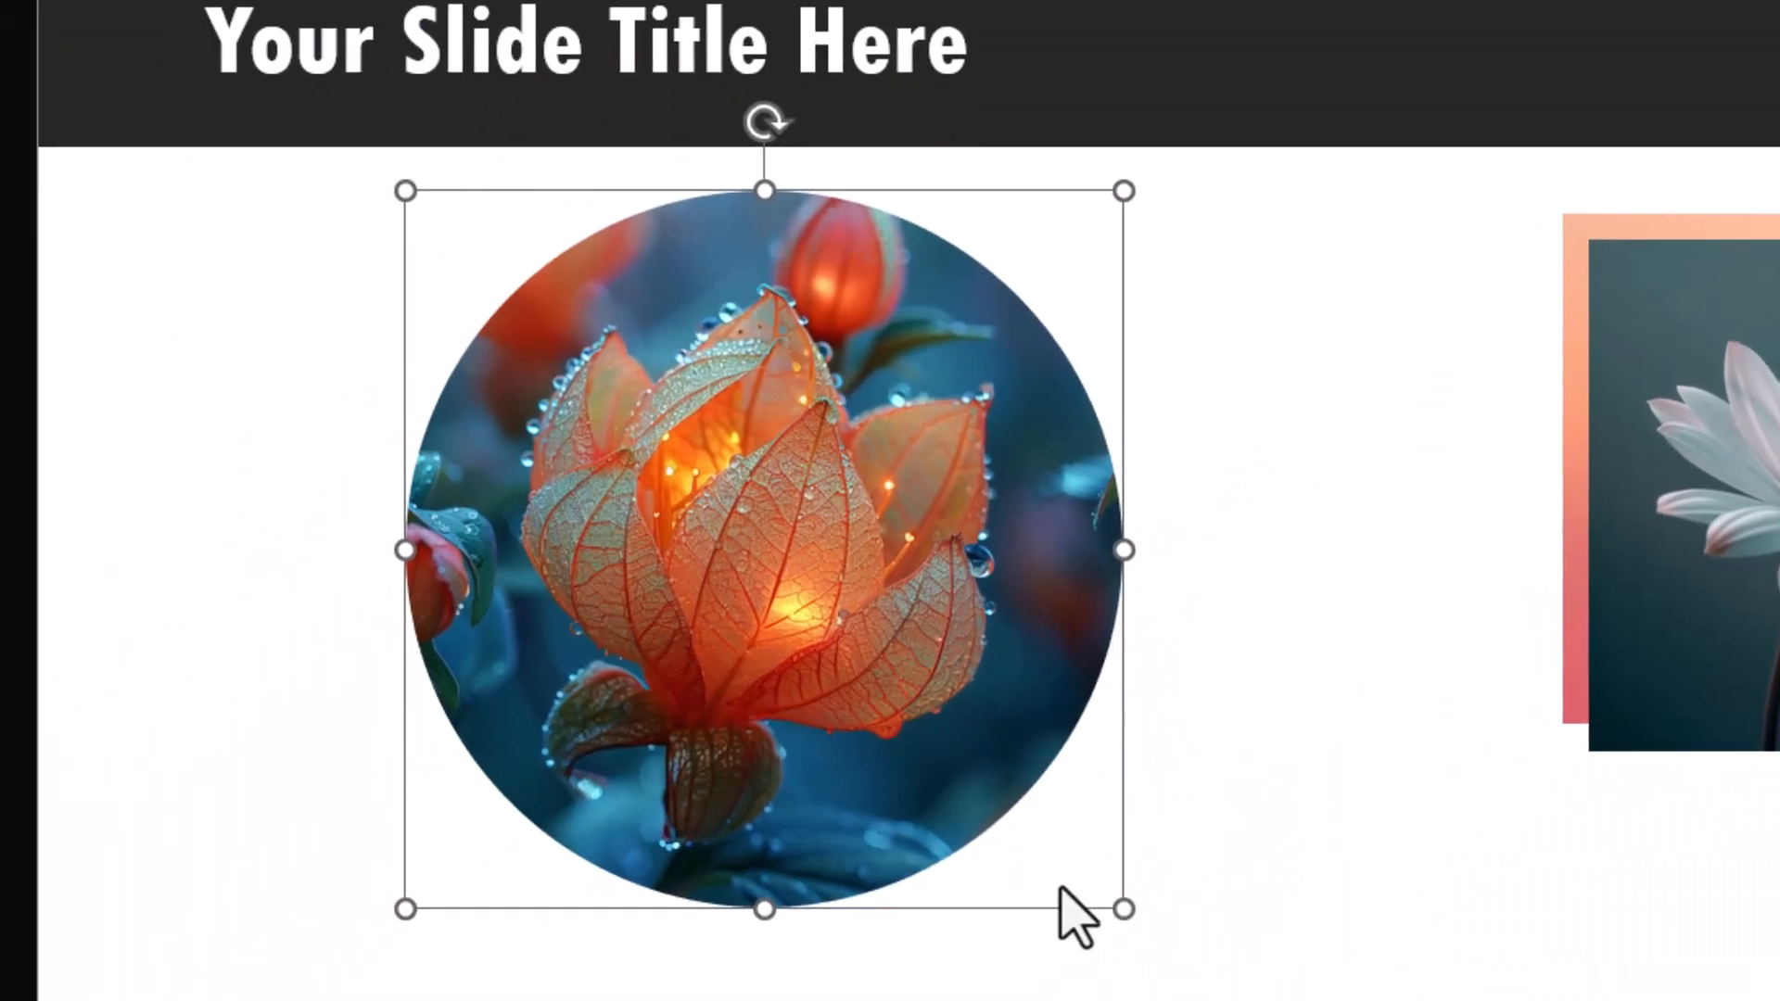
pyautogui.moveTo(1124, 908); pyautogui.dragTo(761, 607)
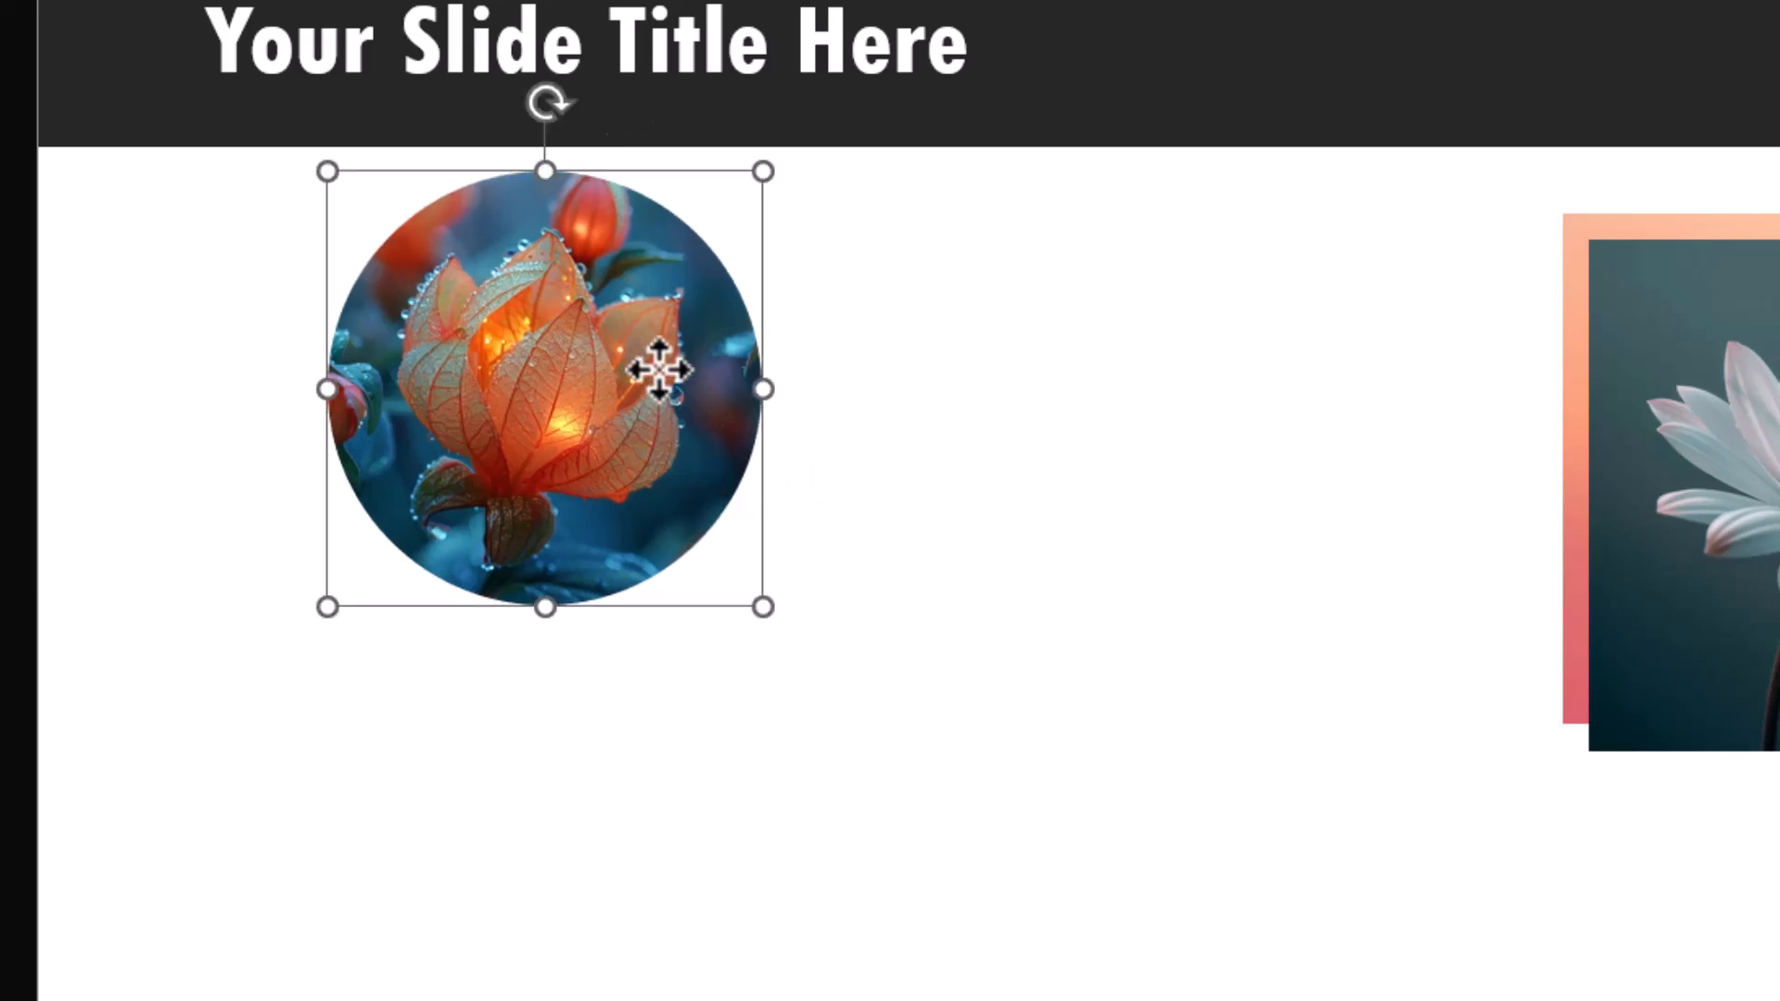
pyautogui.moveTo(1045, 562)
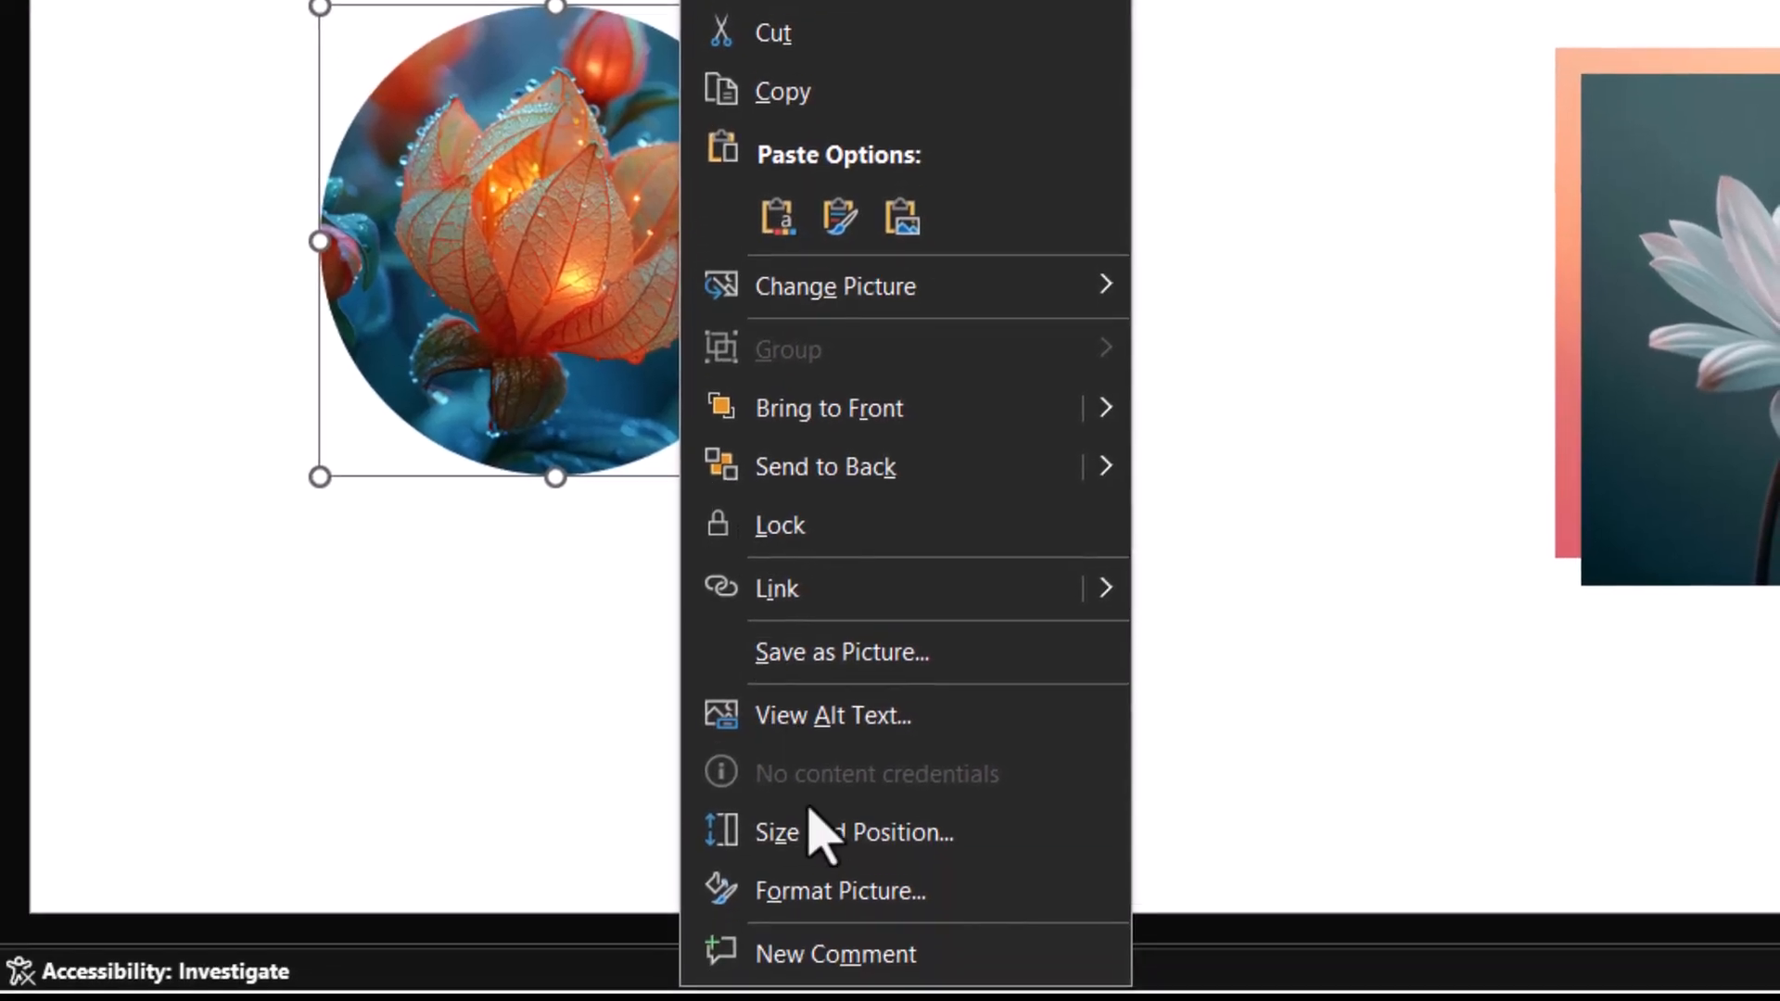
# - Apply the Off Axis 1: Top 3-D rotation preset to the round orange flower picture
pyautogui.click(841, 890)
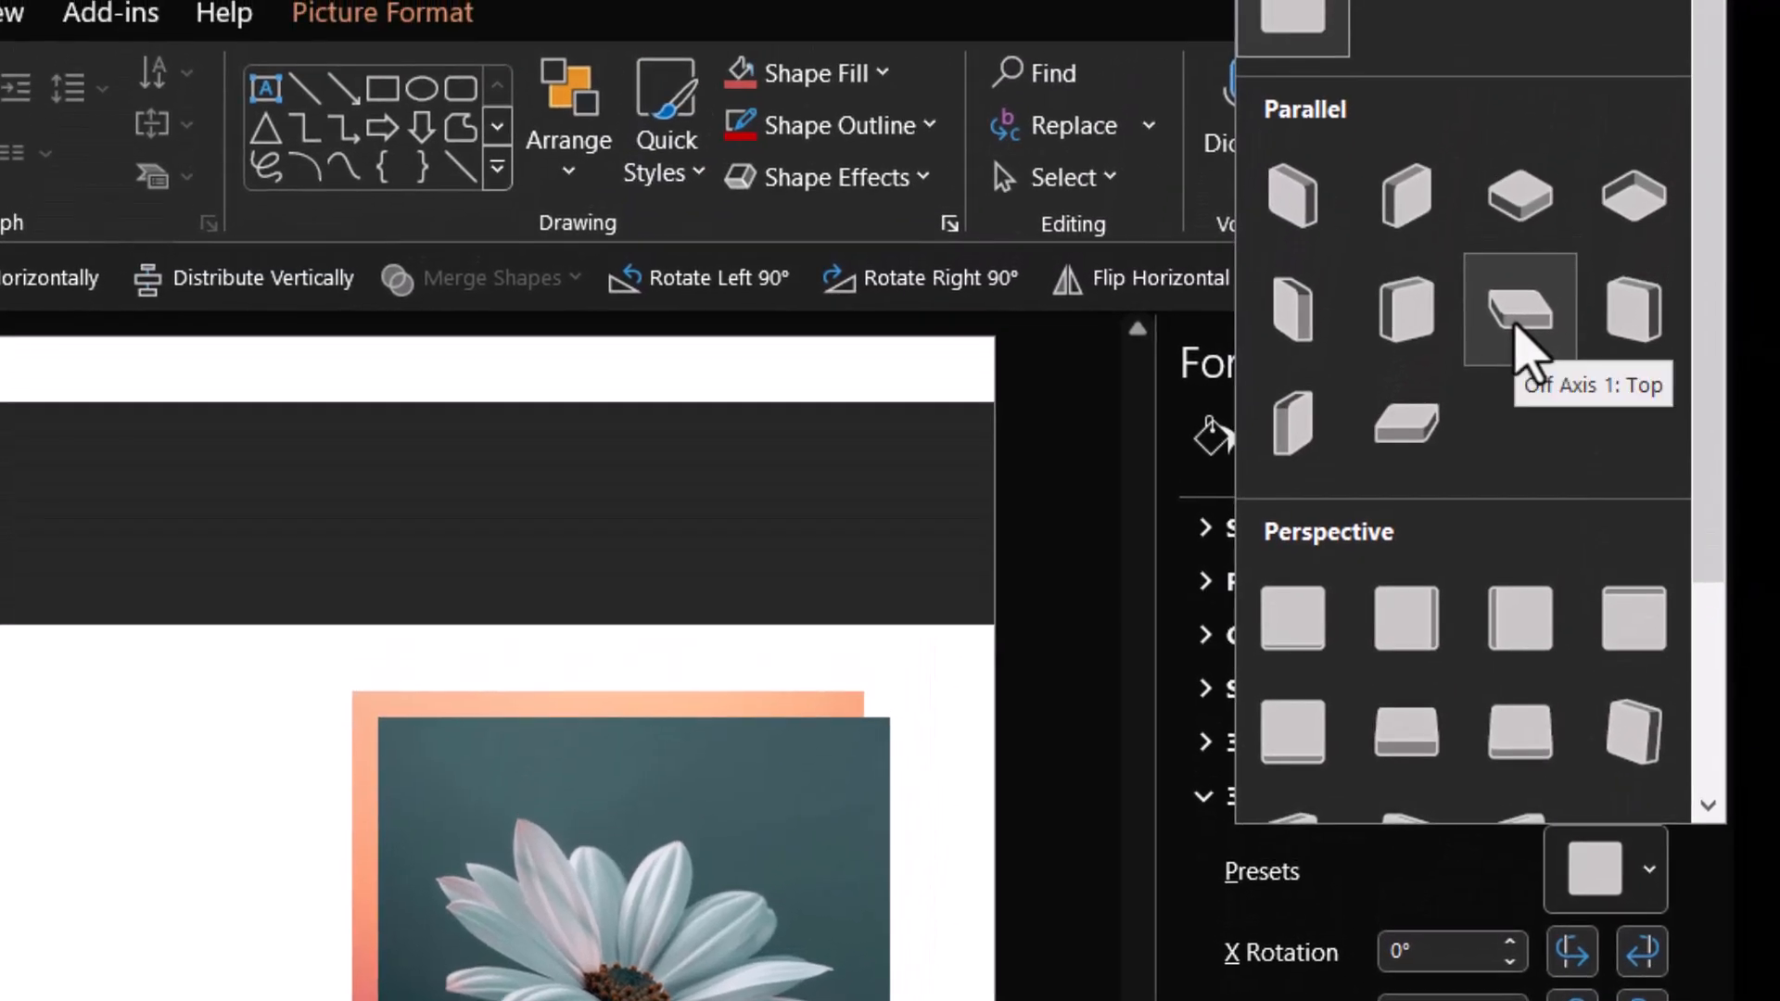
pyautogui.click(1519, 309)
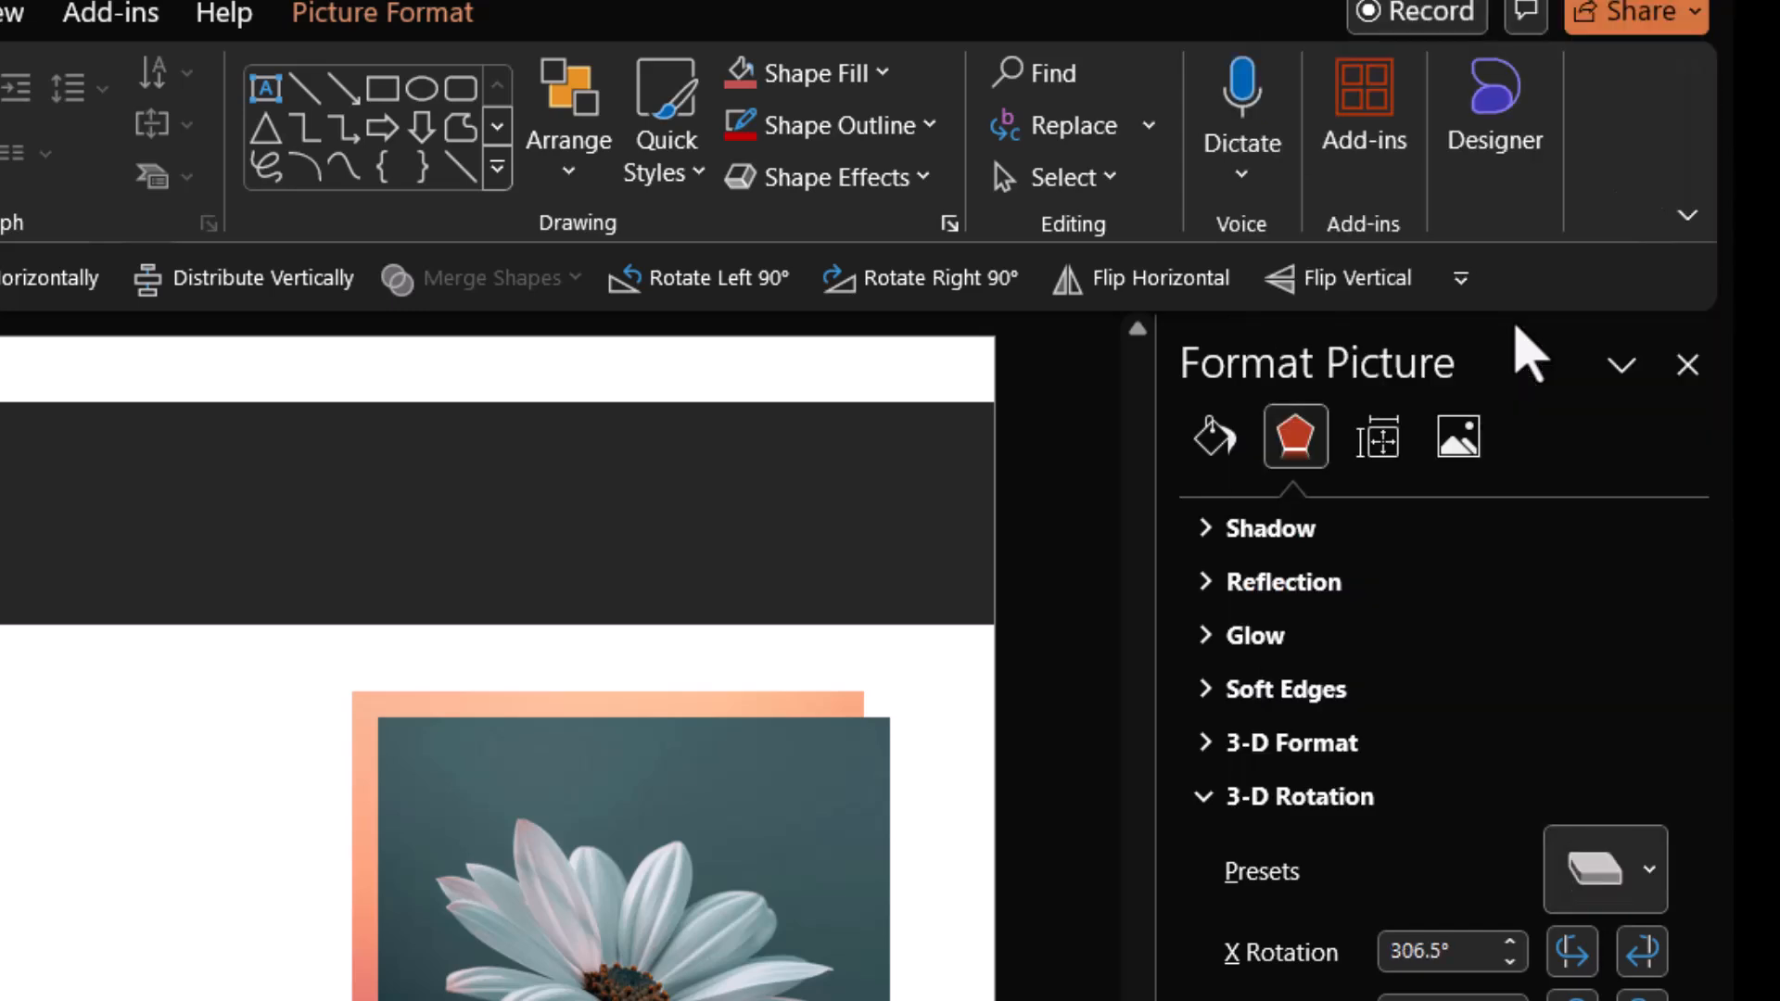
pyautogui.click(1289, 743)
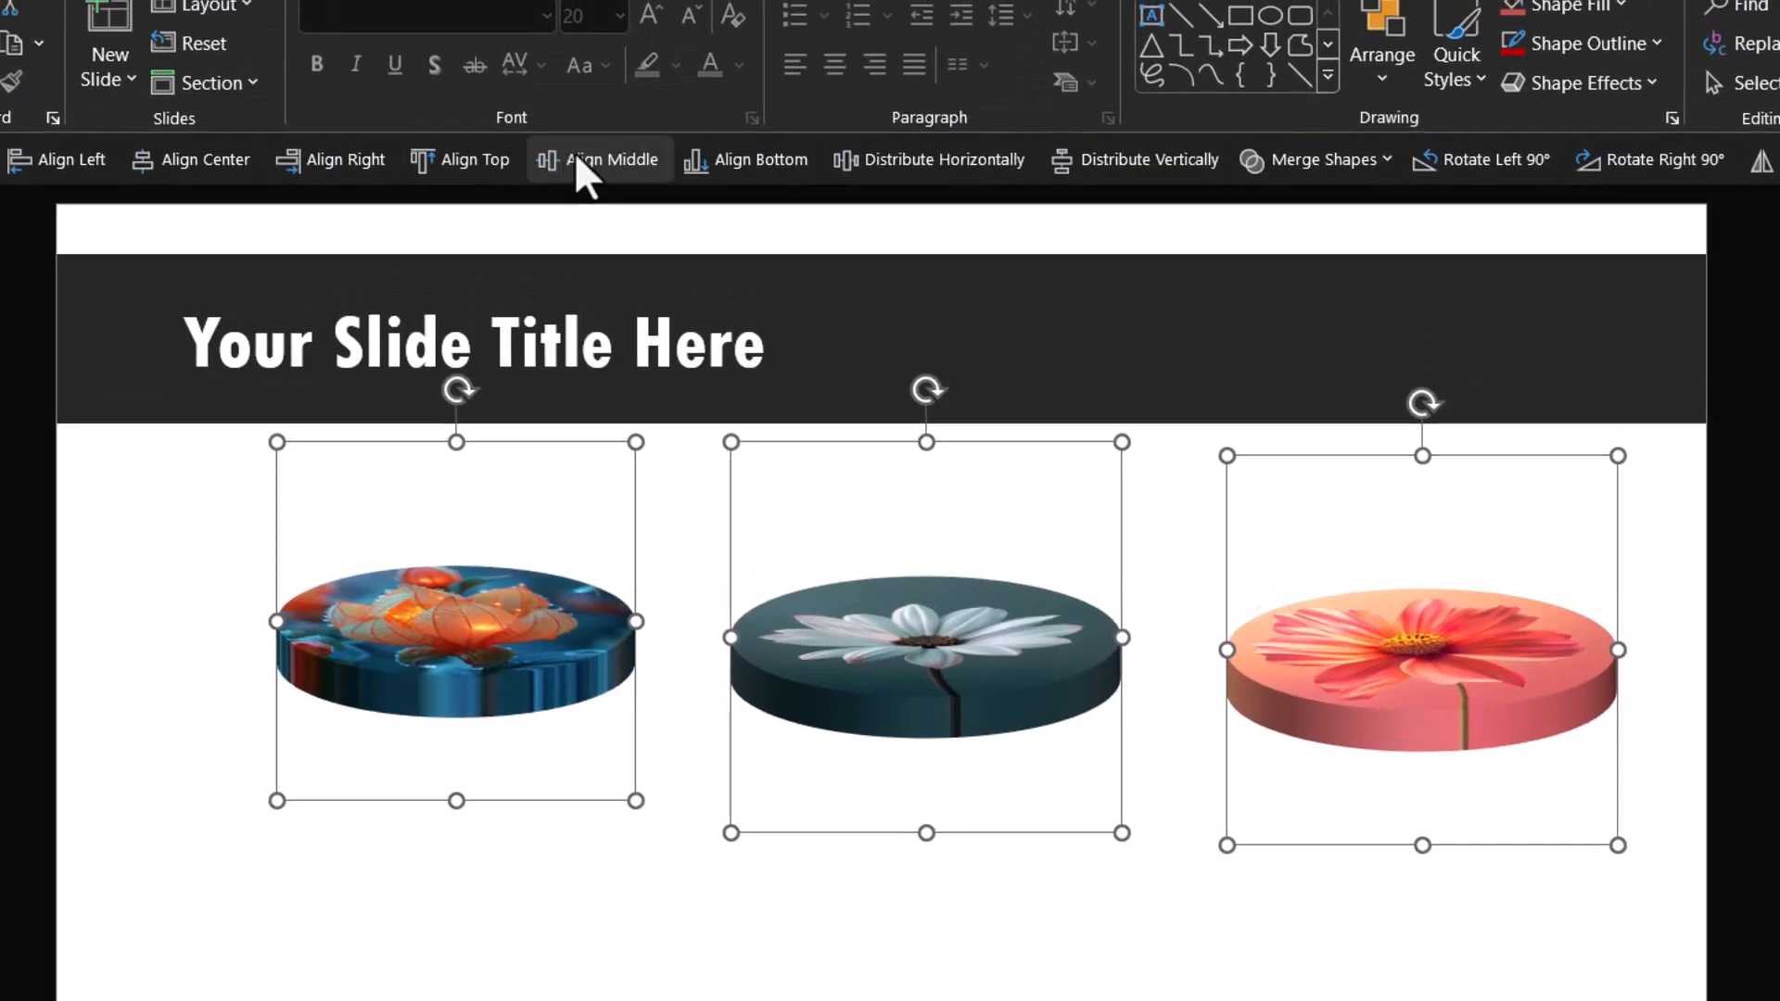
# - Align the three tilted flower discs along their middles
pyautogui.click(596, 158)
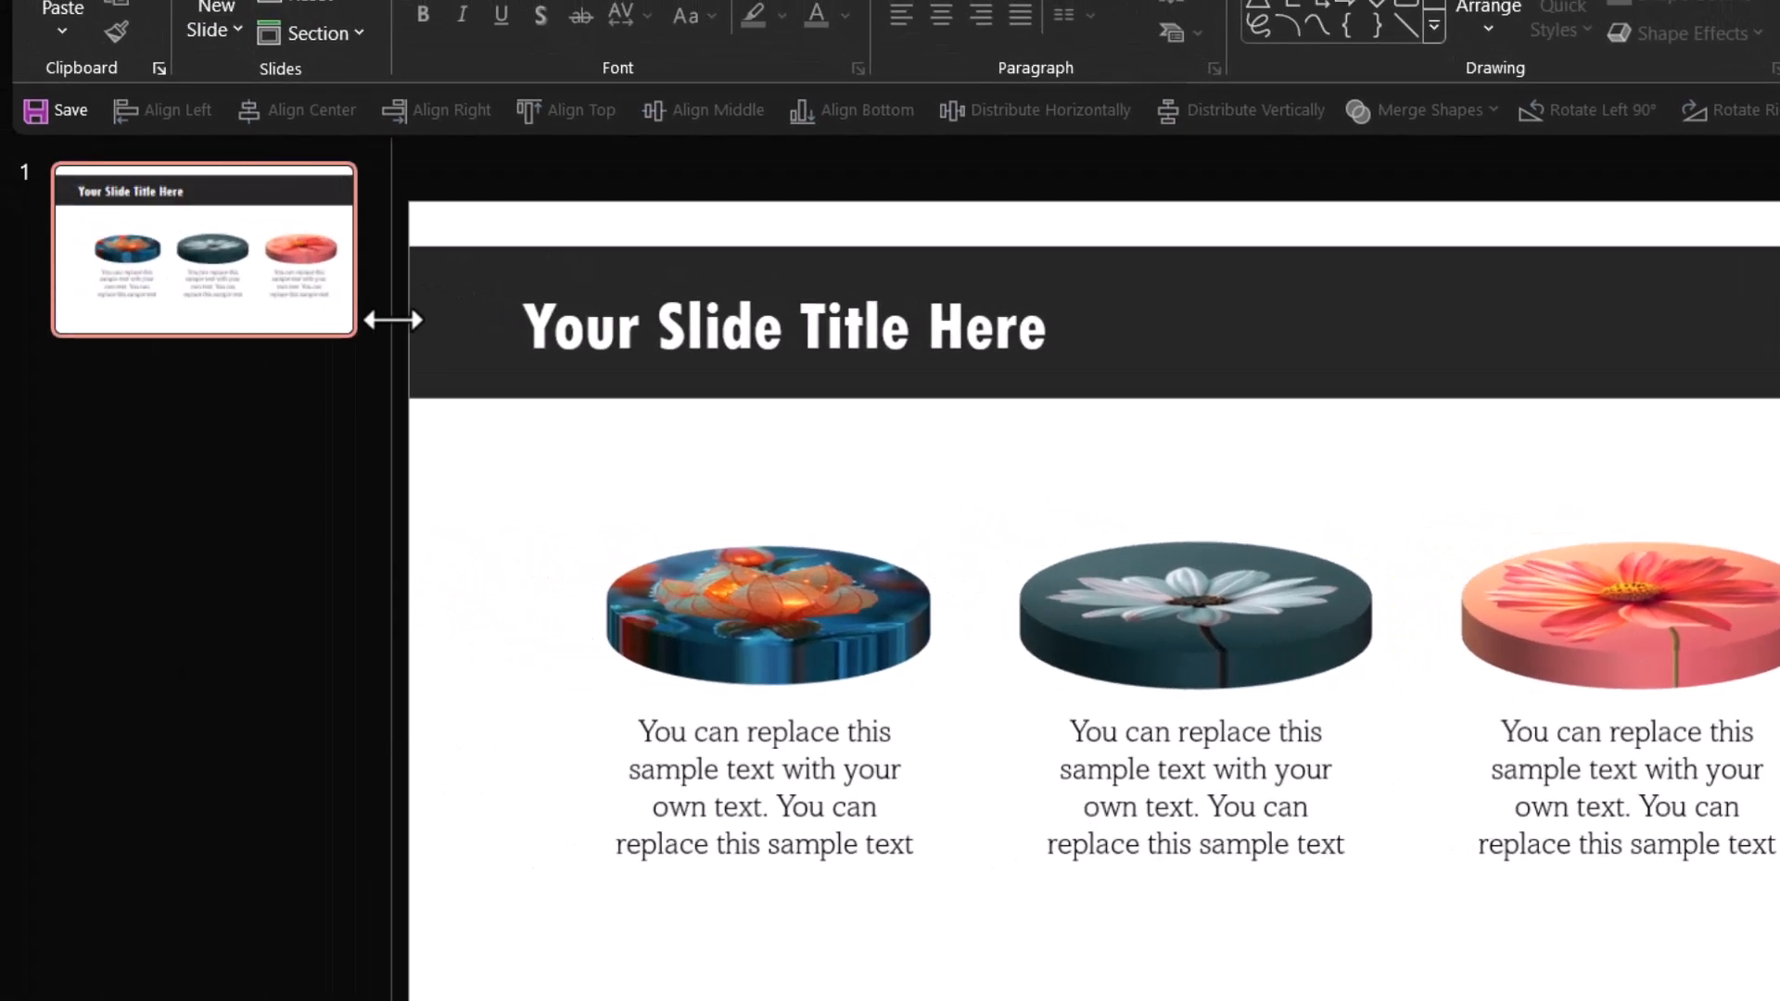
# - Duplicate the first slide and move the orange flower's label below its flat circle
pyautogui.rightClick(204, 249)
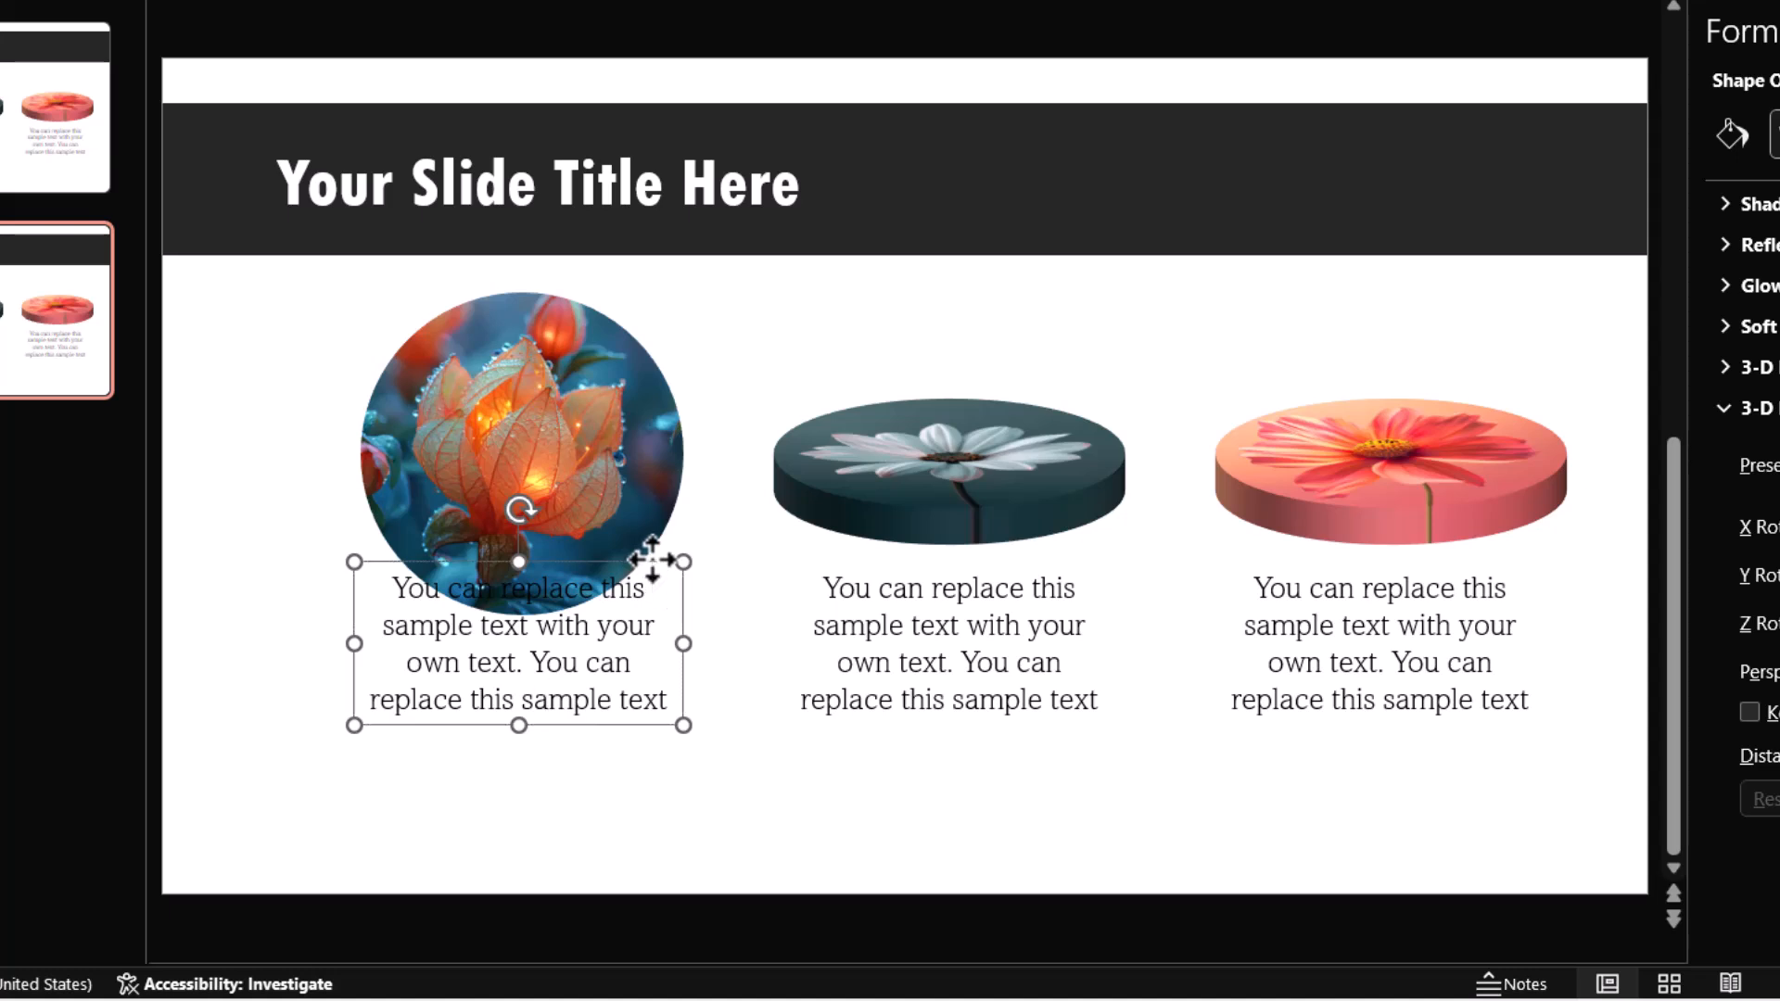
pyautogui.moveTo(519, 634); pyautogui.dragTo(519, 738)
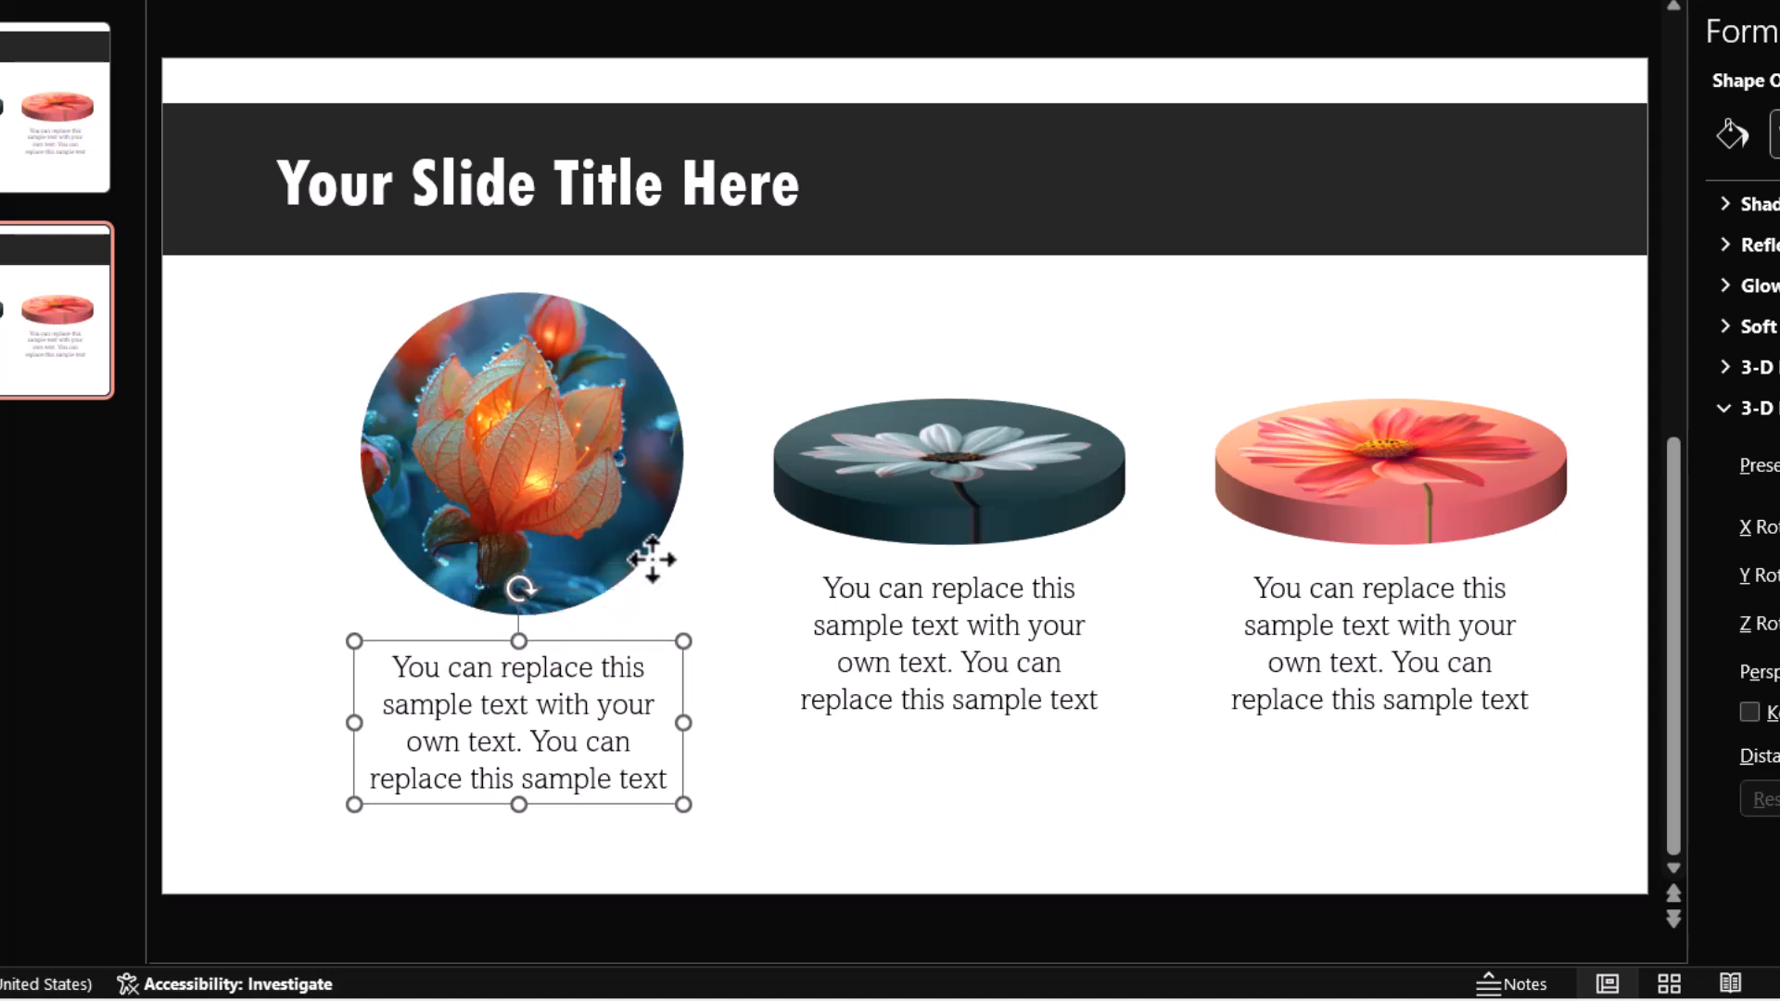
pyautogui.moveTo(585, 409)
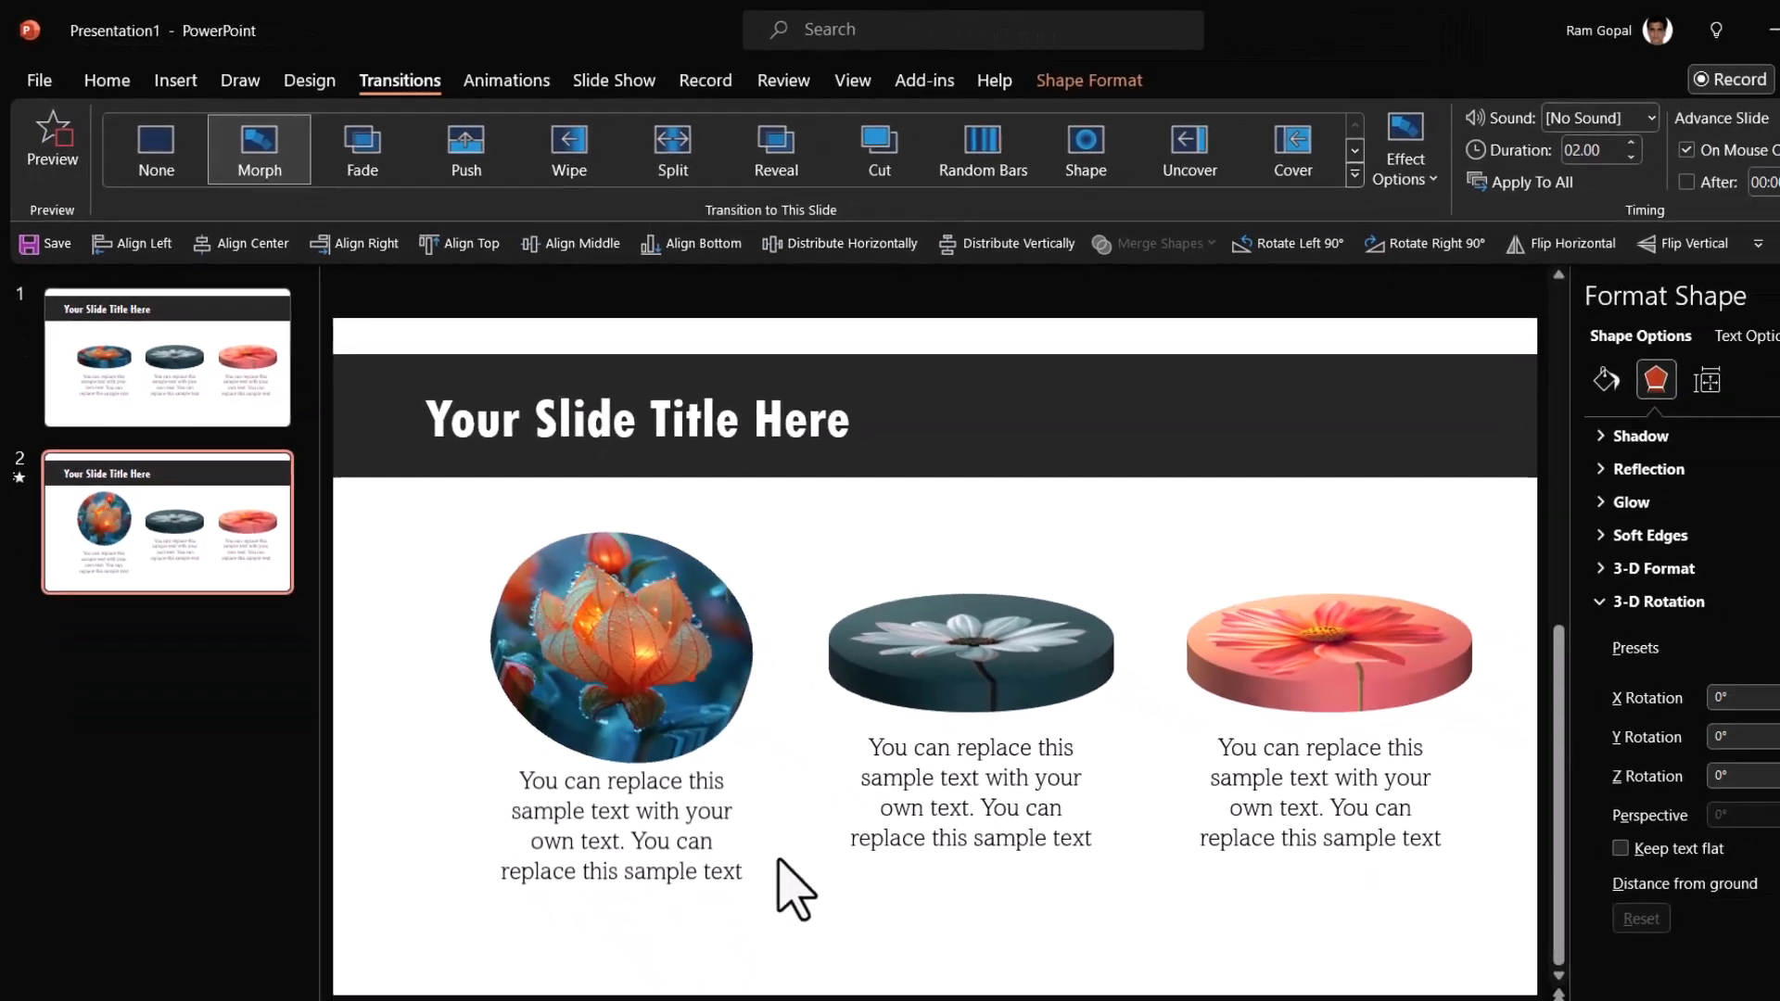
# - Duplicate slide 2 and select the white daisy disc to flatten it into a circle
pyautogui.rightClick(167, 520)
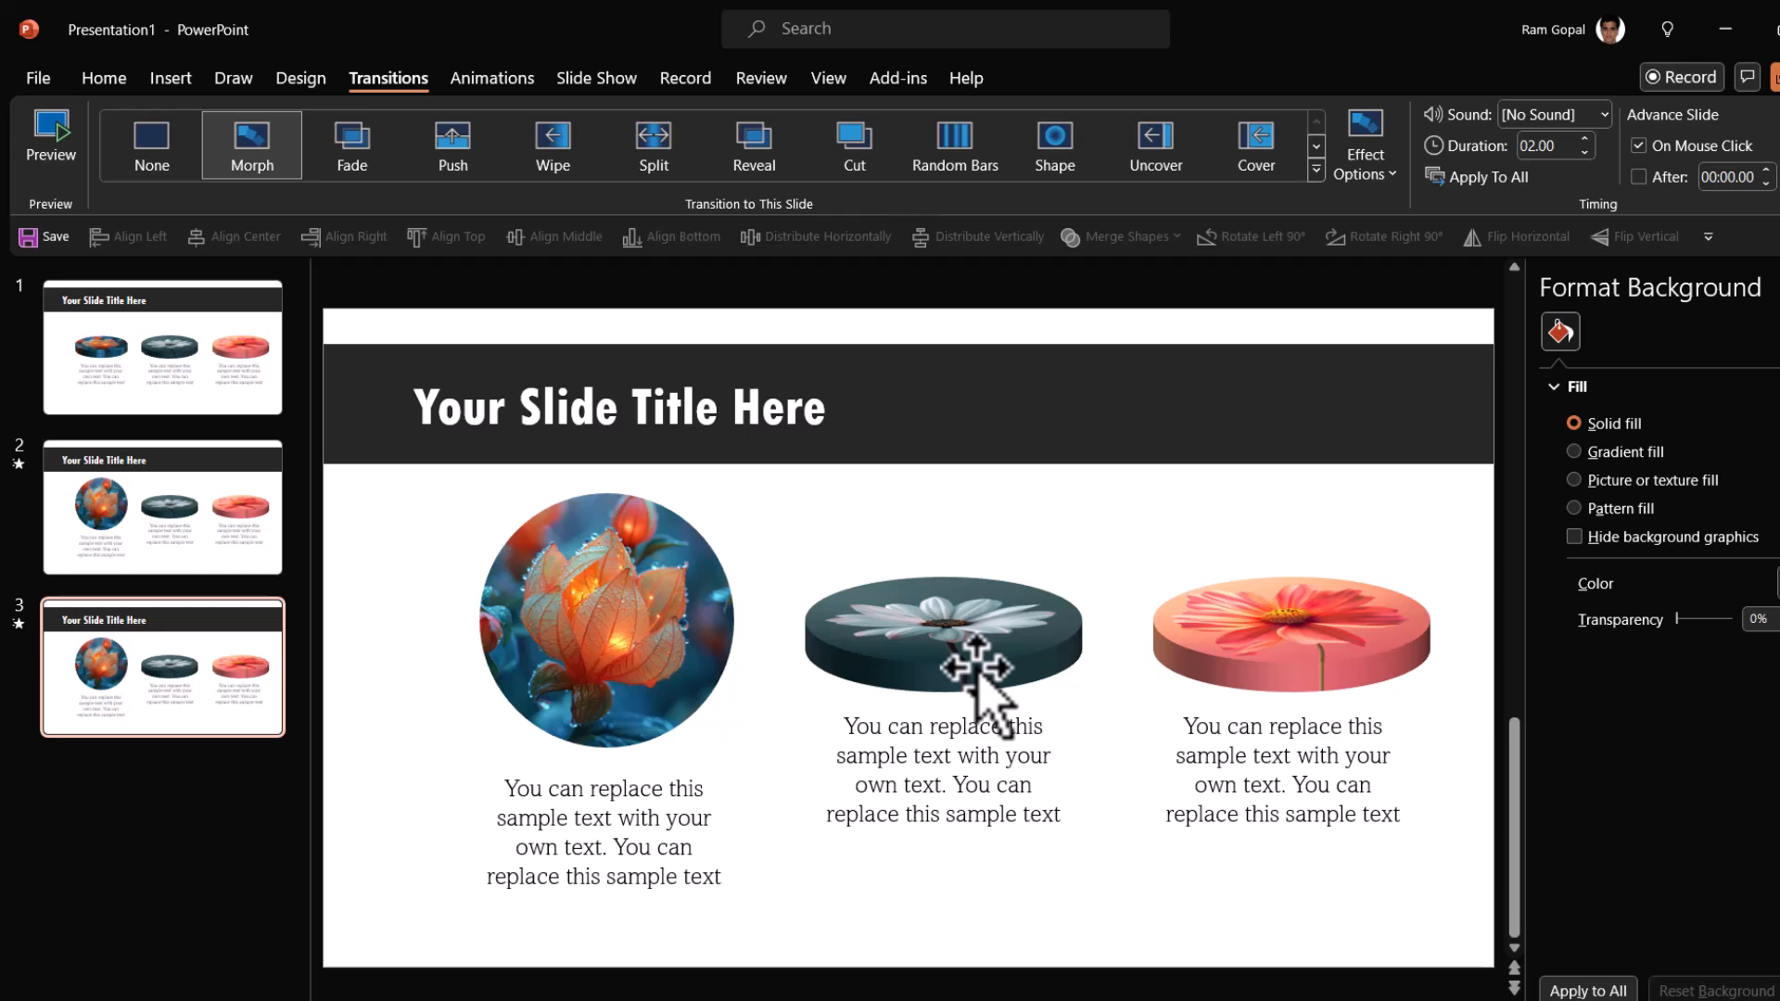
pyautogui.click(103, 78)
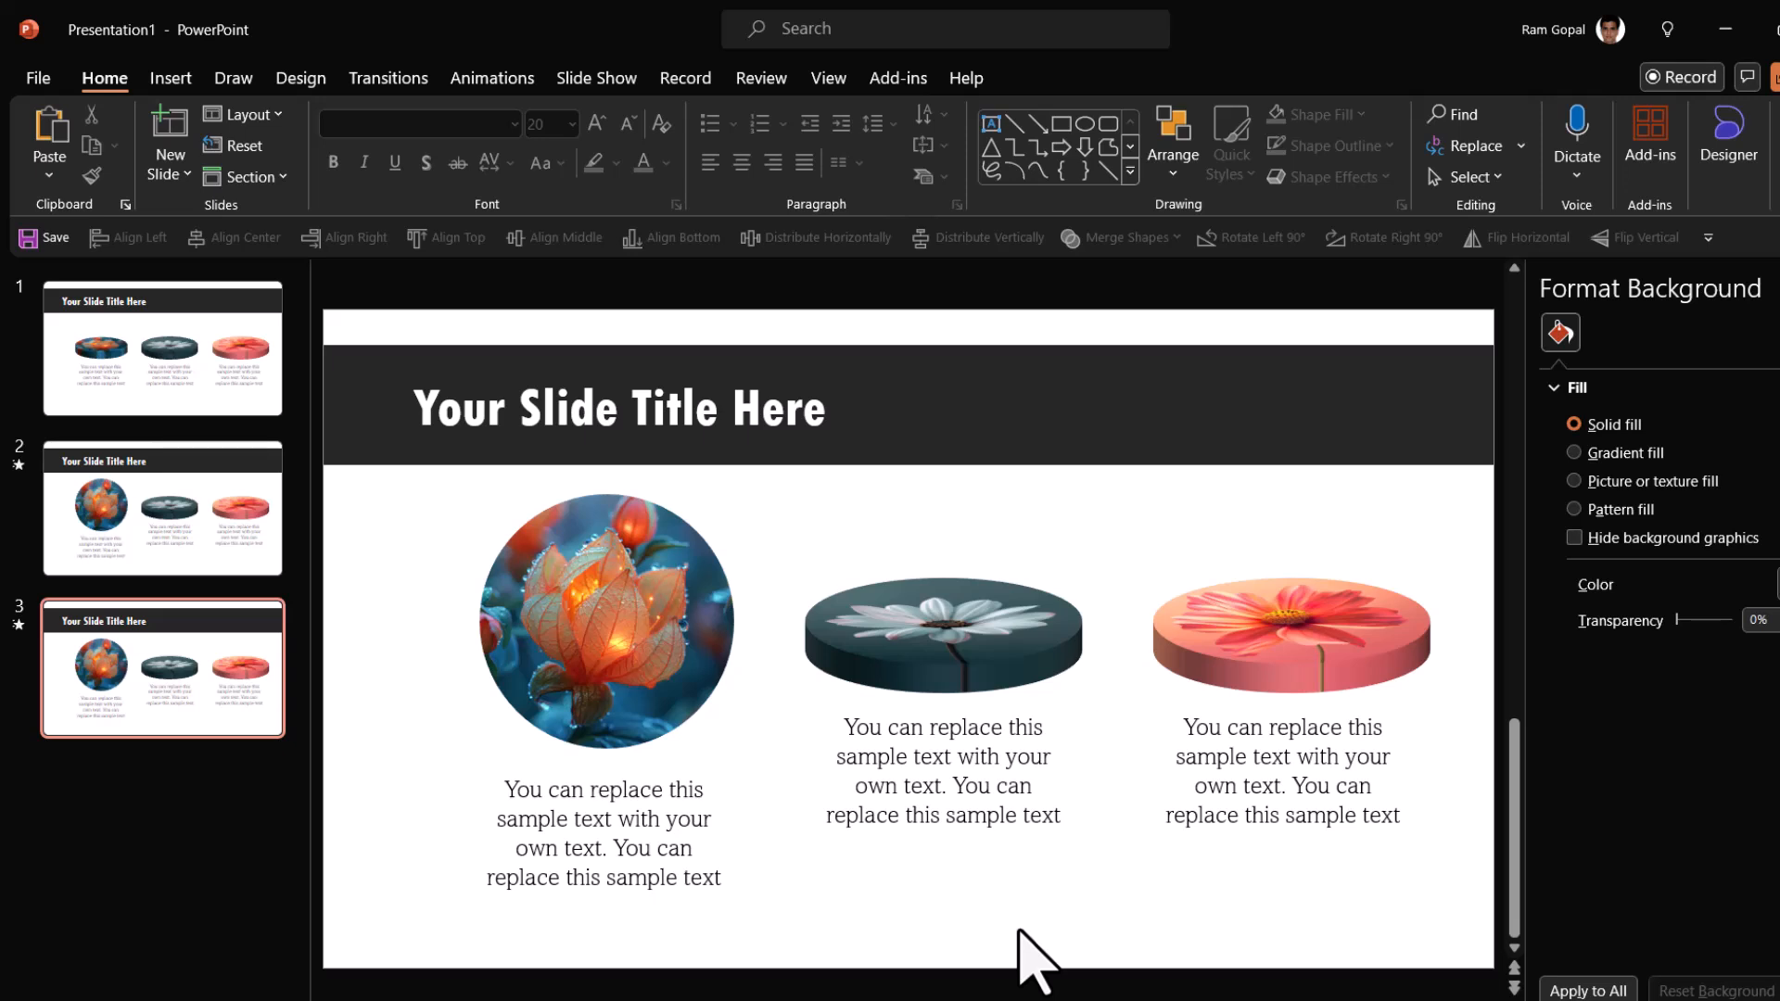
pyautogui.click(607, 619)
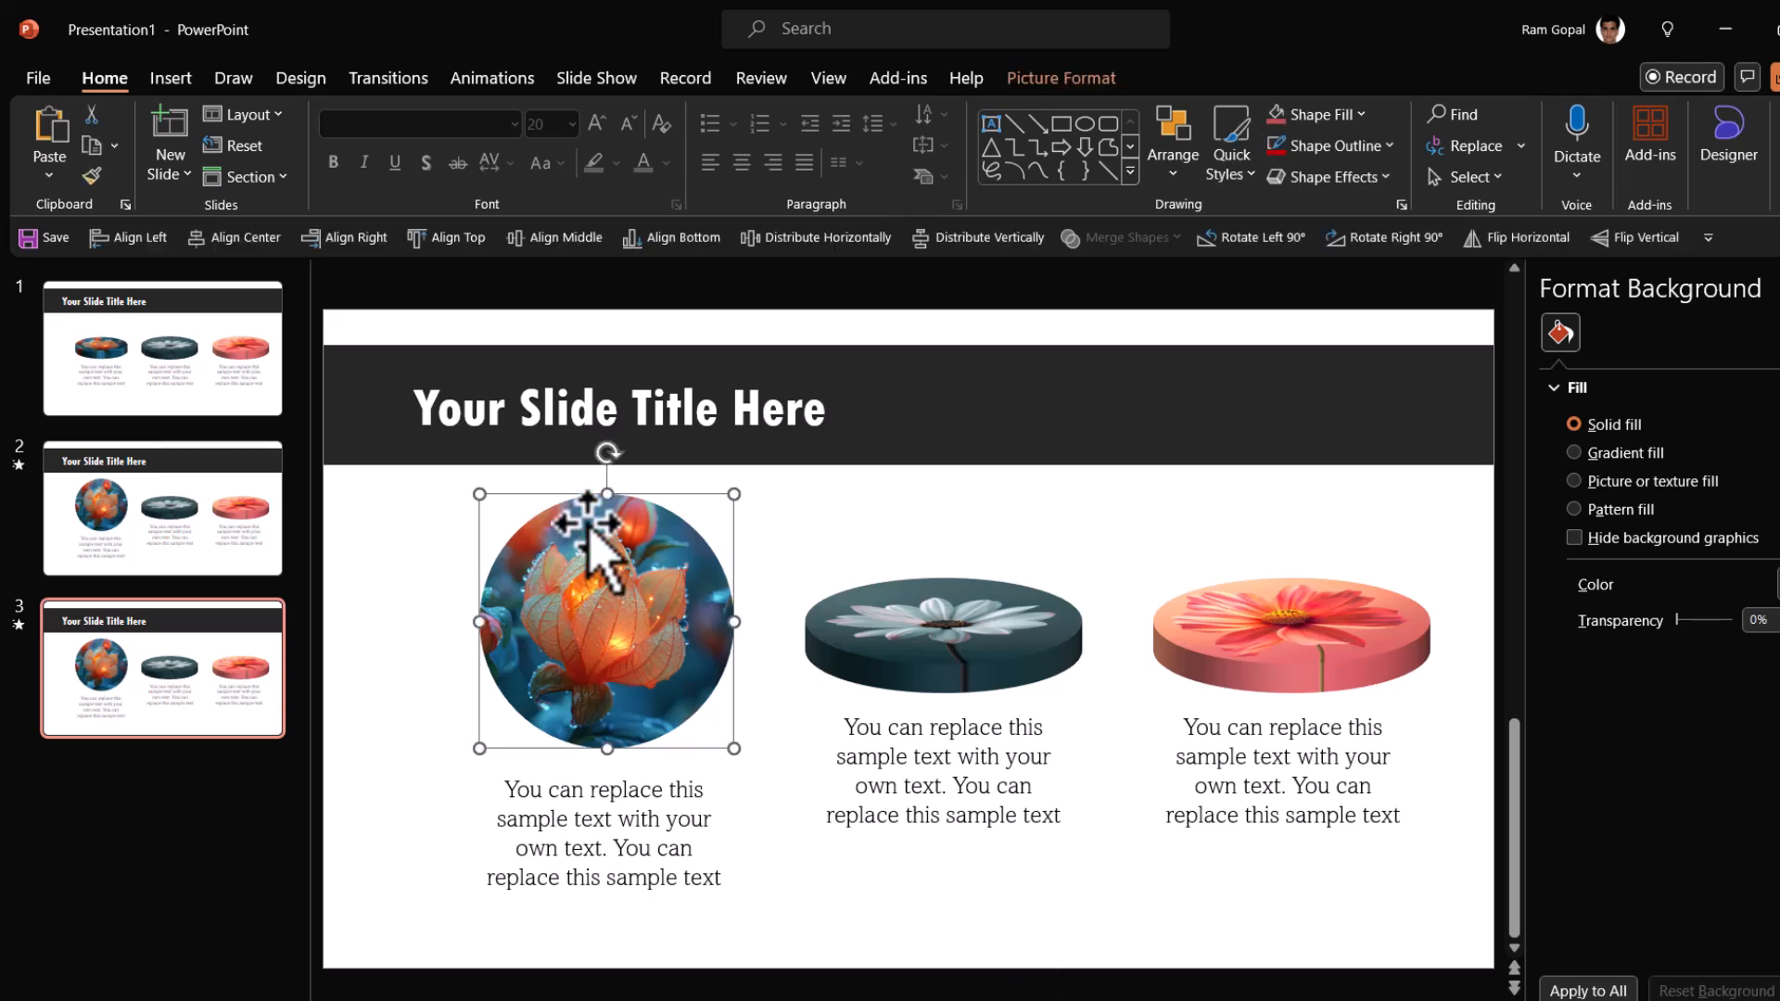
pyautogui.click(1609, 332)
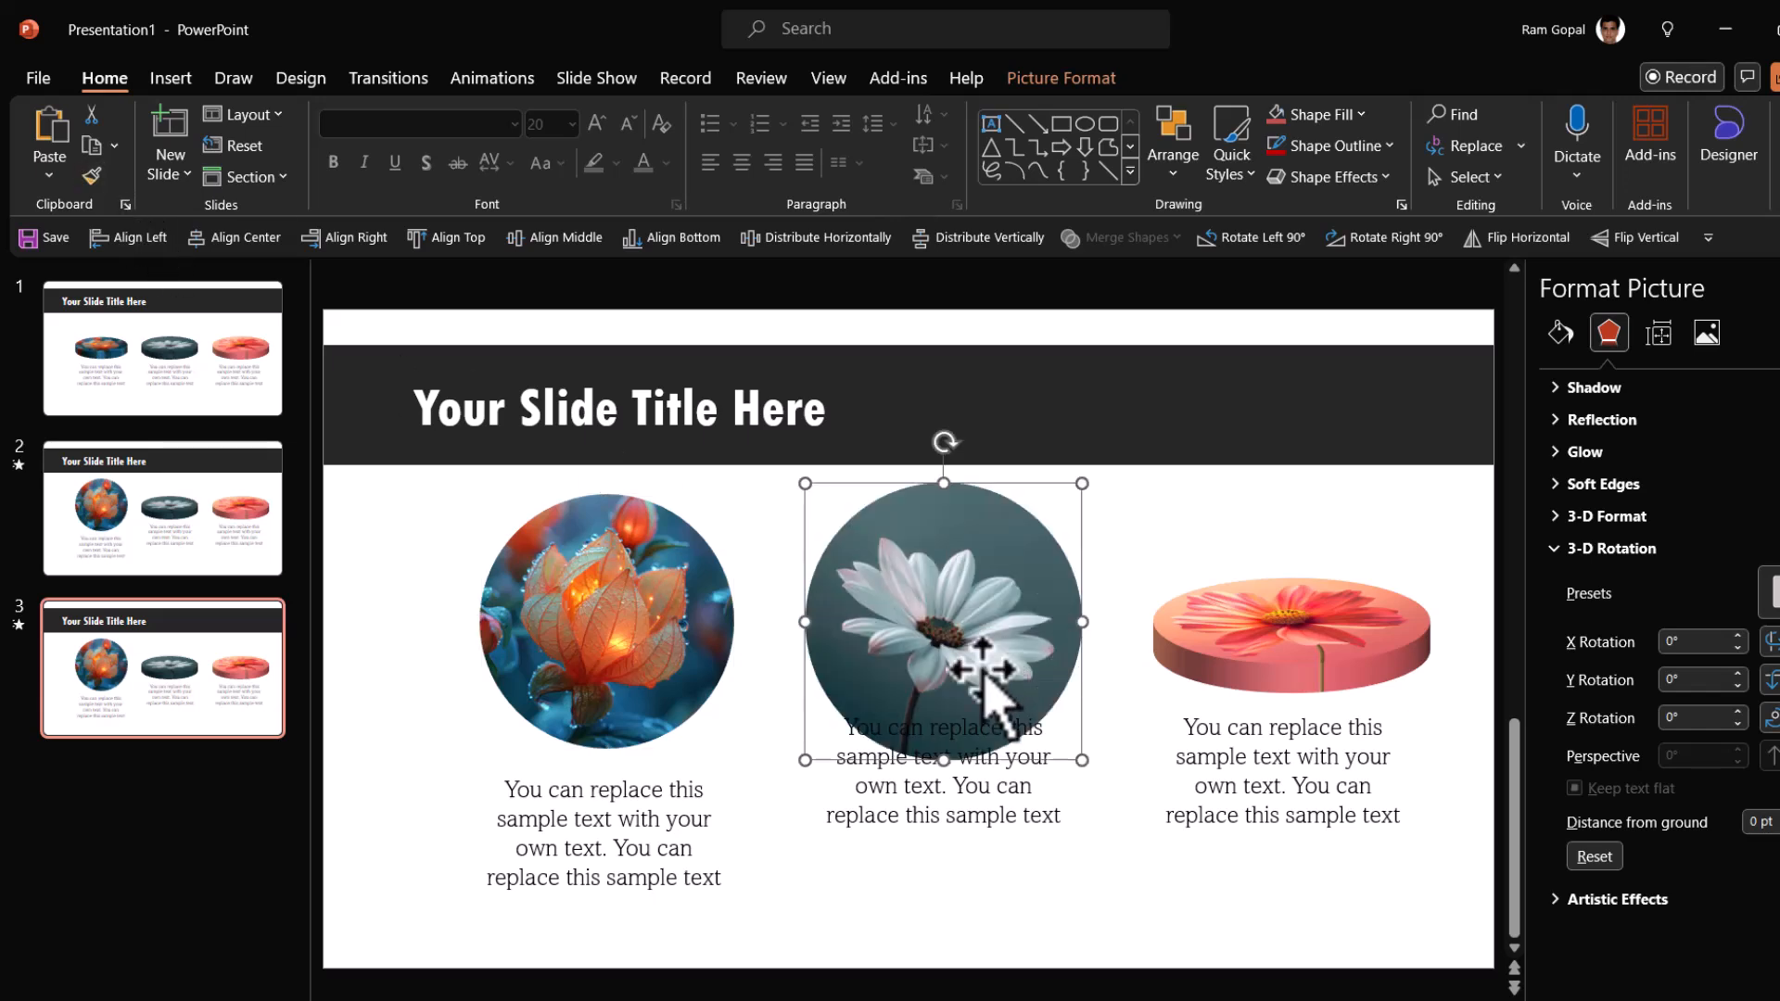
pyautogui.moveTo(600, 623)
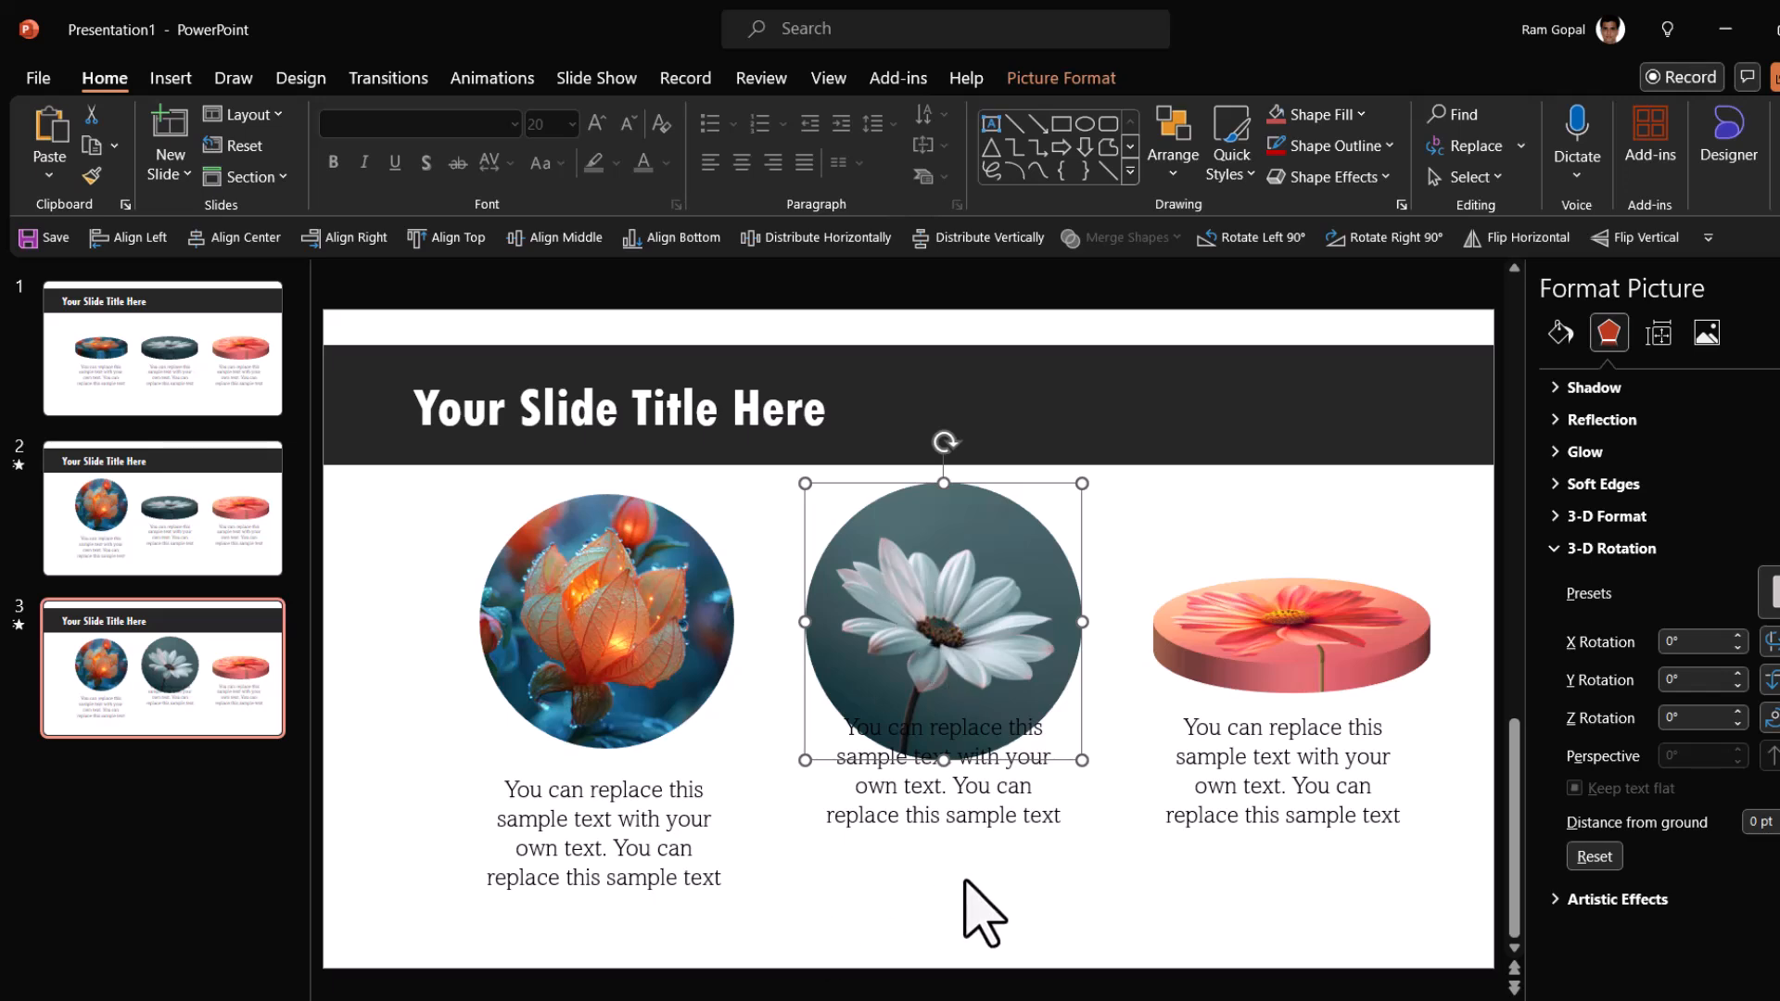
# - Select the orange flower and daisy labels to line them up, then return to slide 1
pyautogui.click(602, 832)
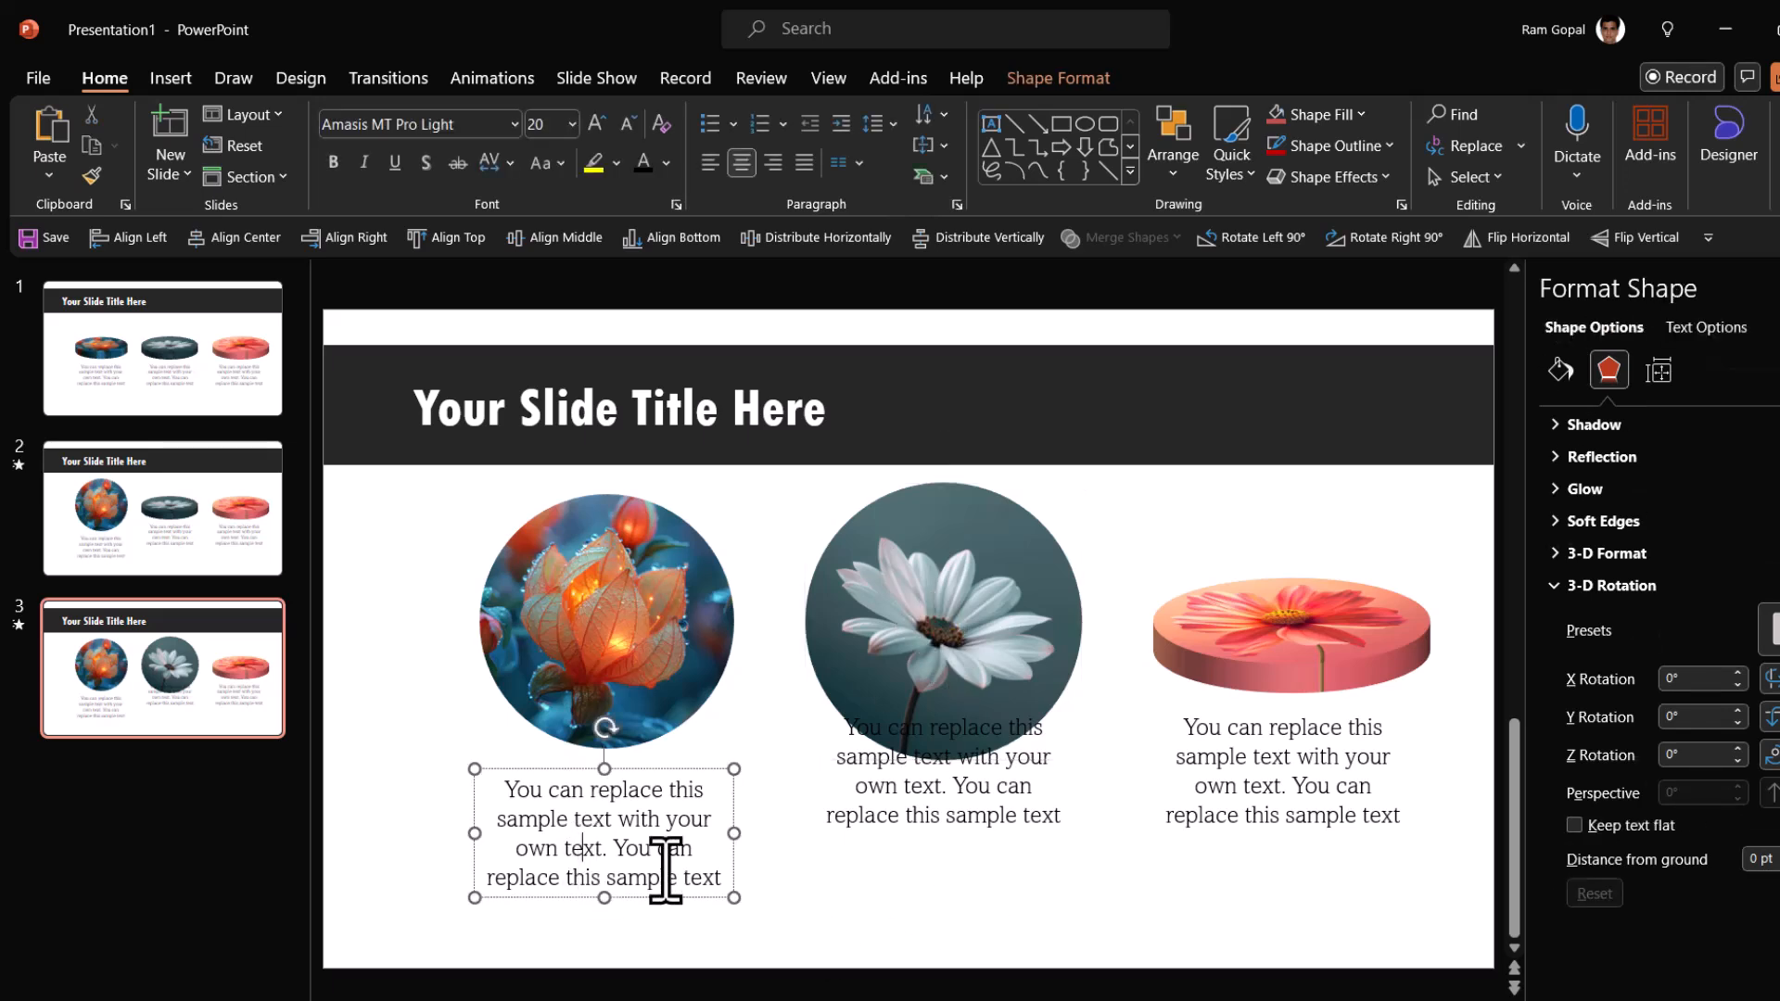
pyautogui.click(944, 773)
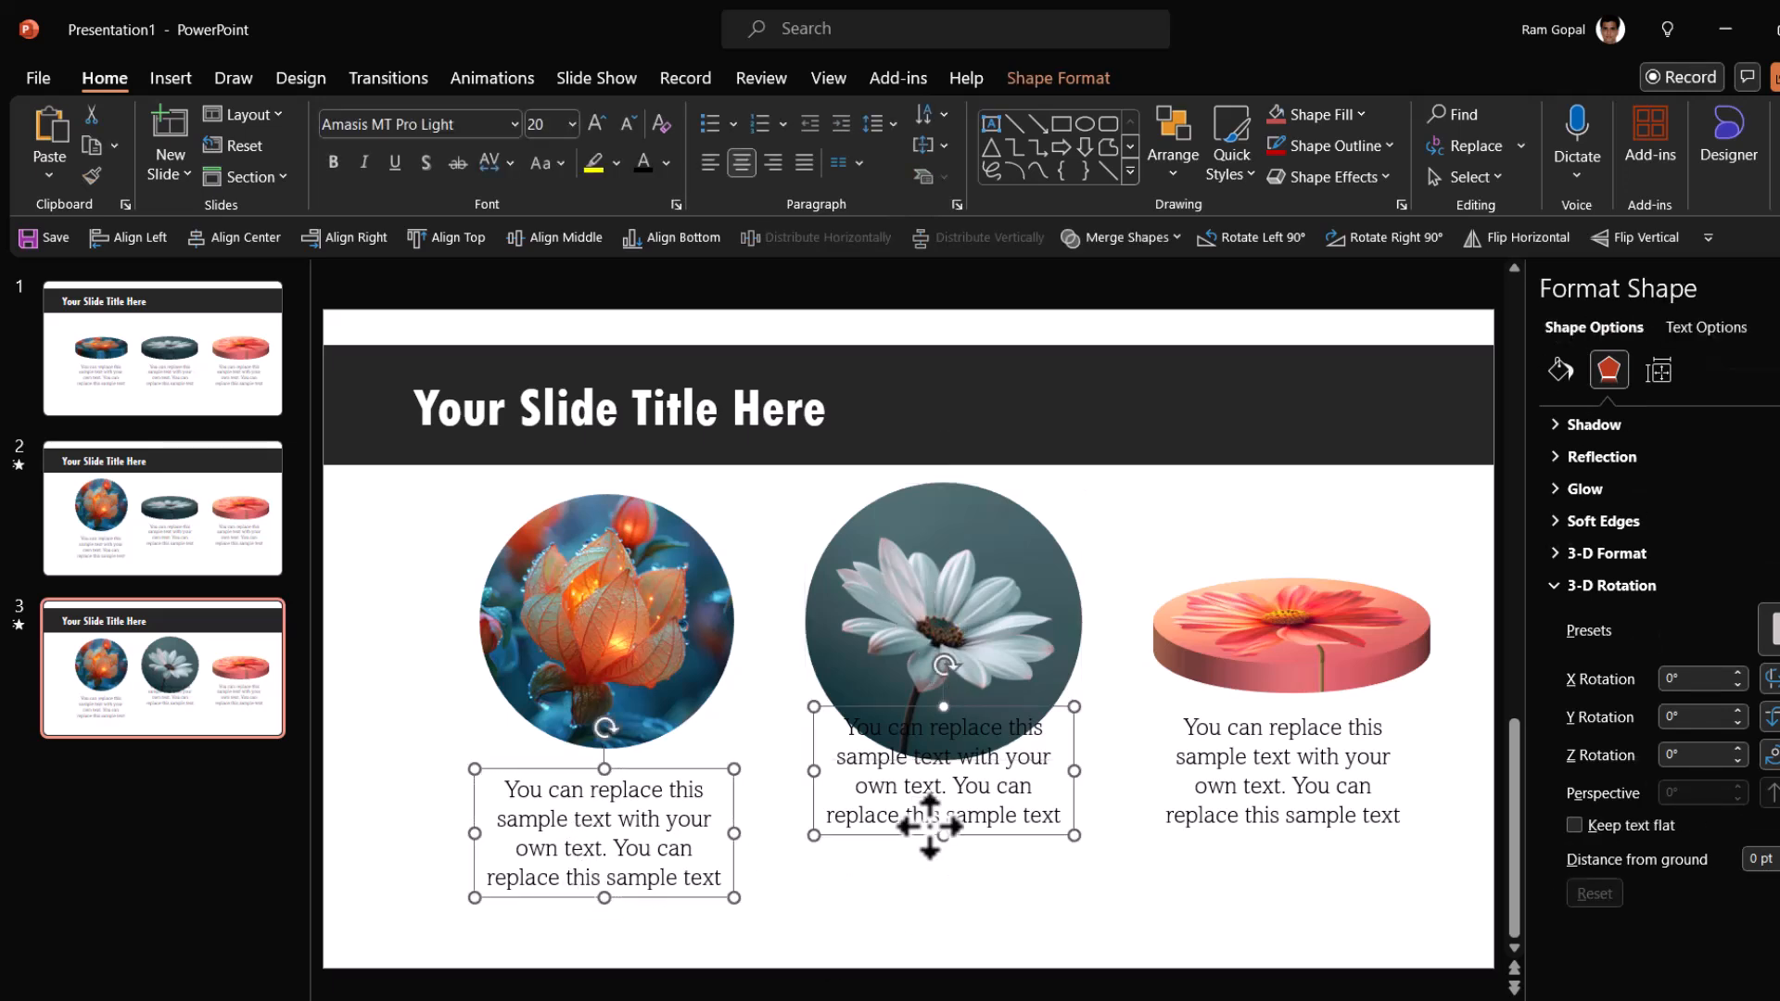
pyautogui.click(671, 237)
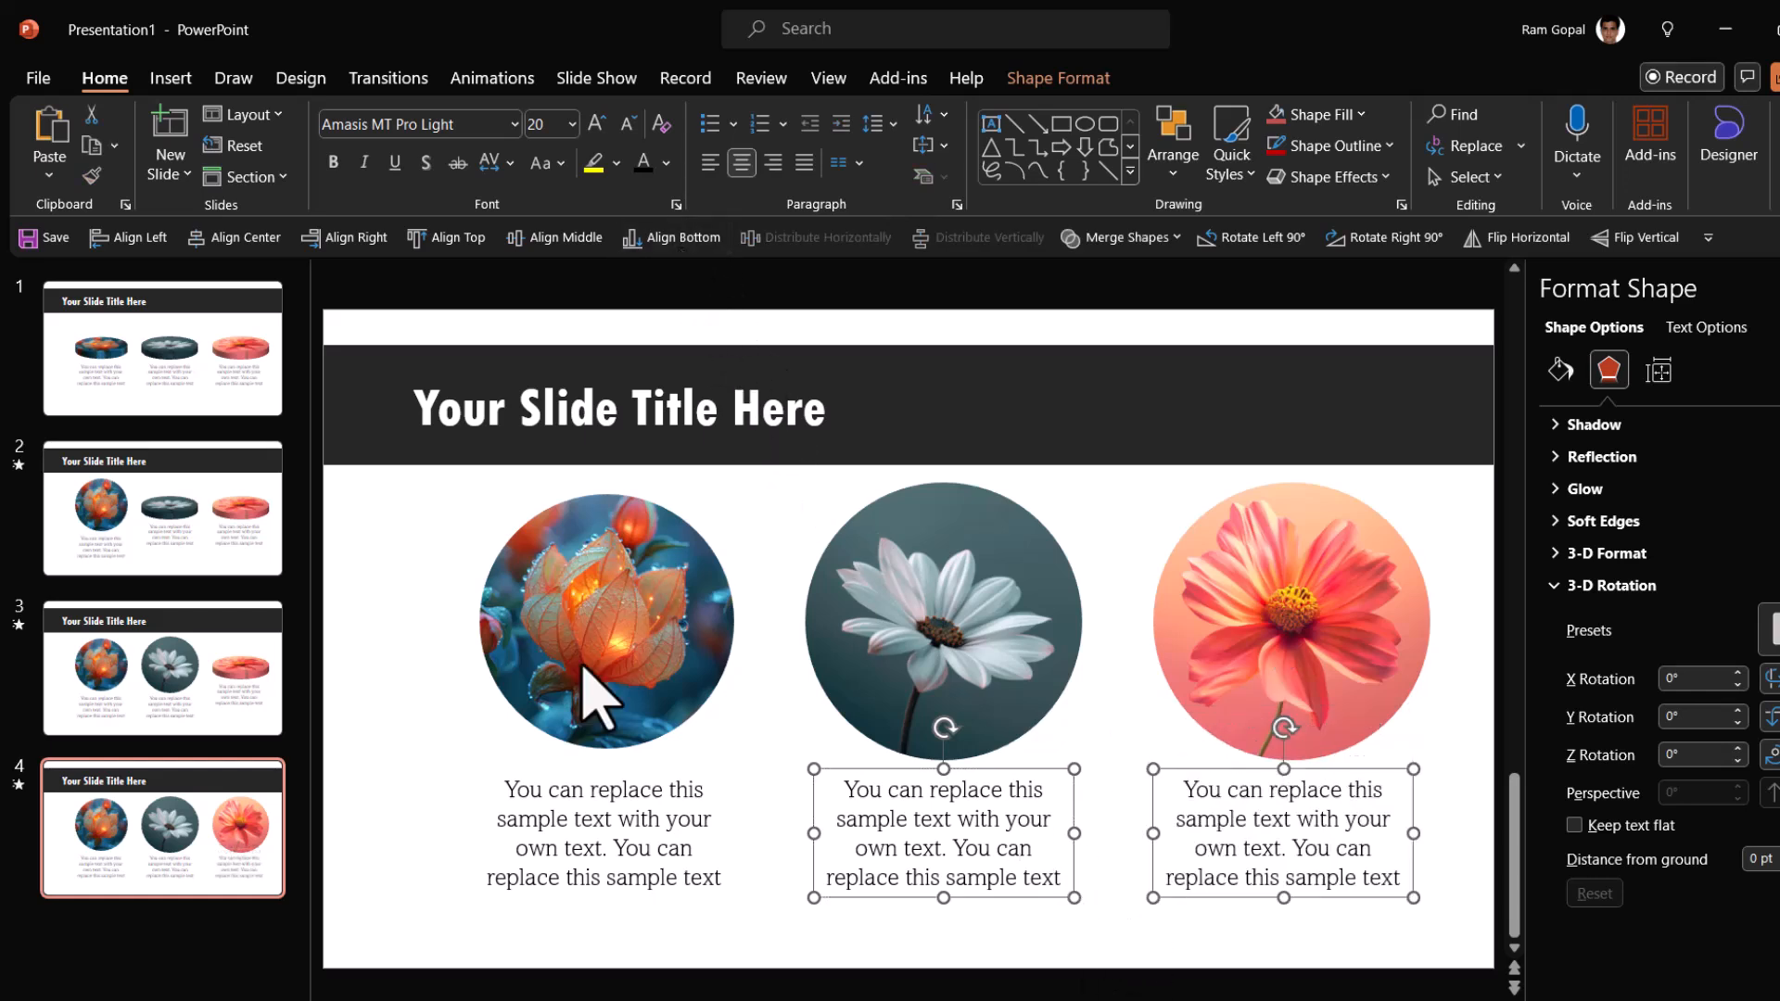
pyautogui.moveTo(237, 805)
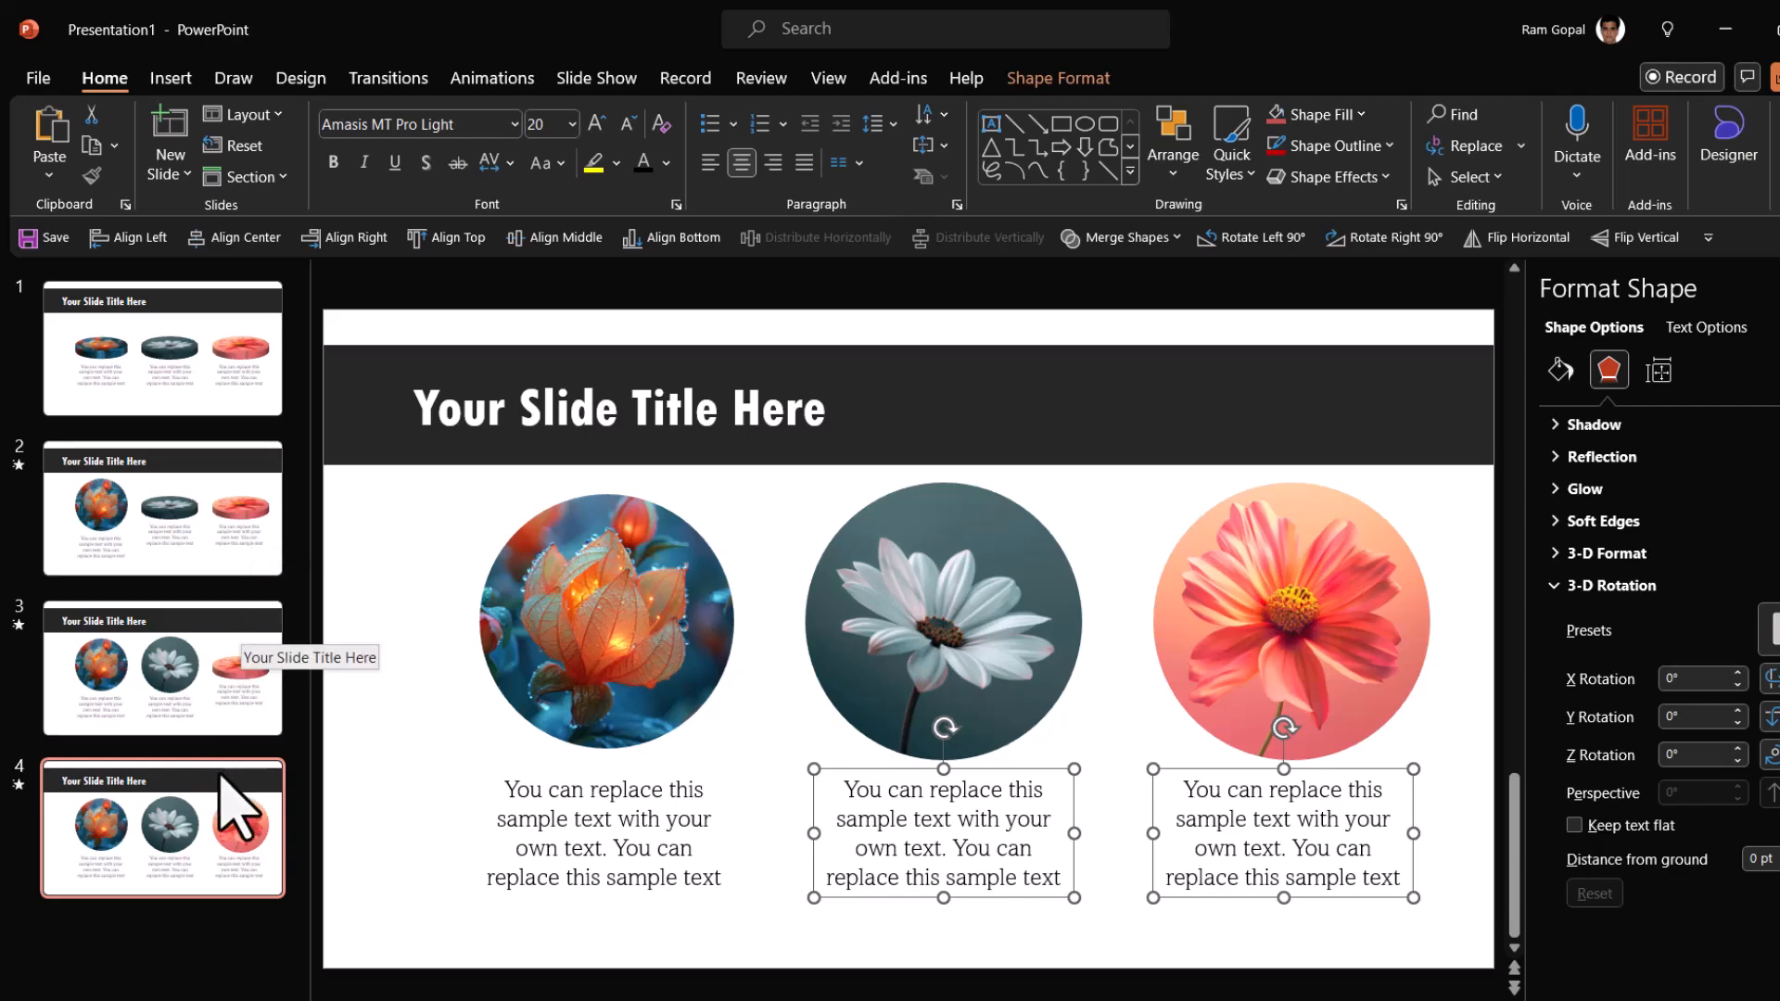
pyautogui.click(163, 337)
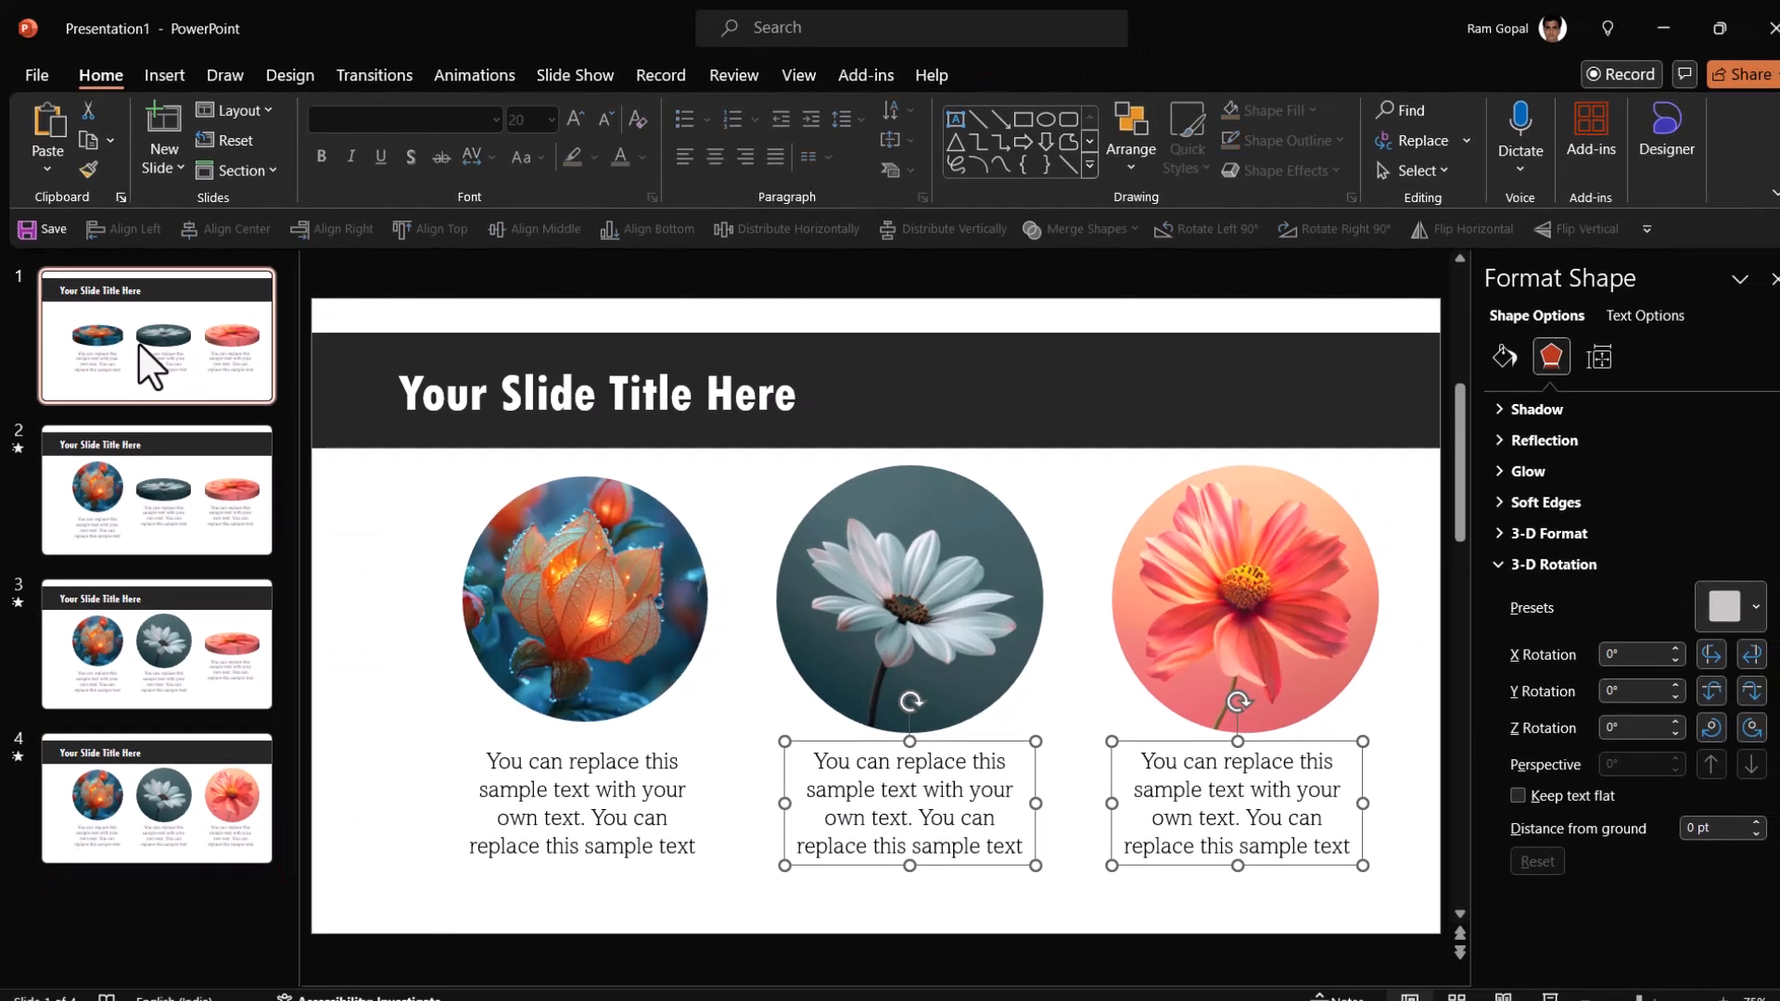